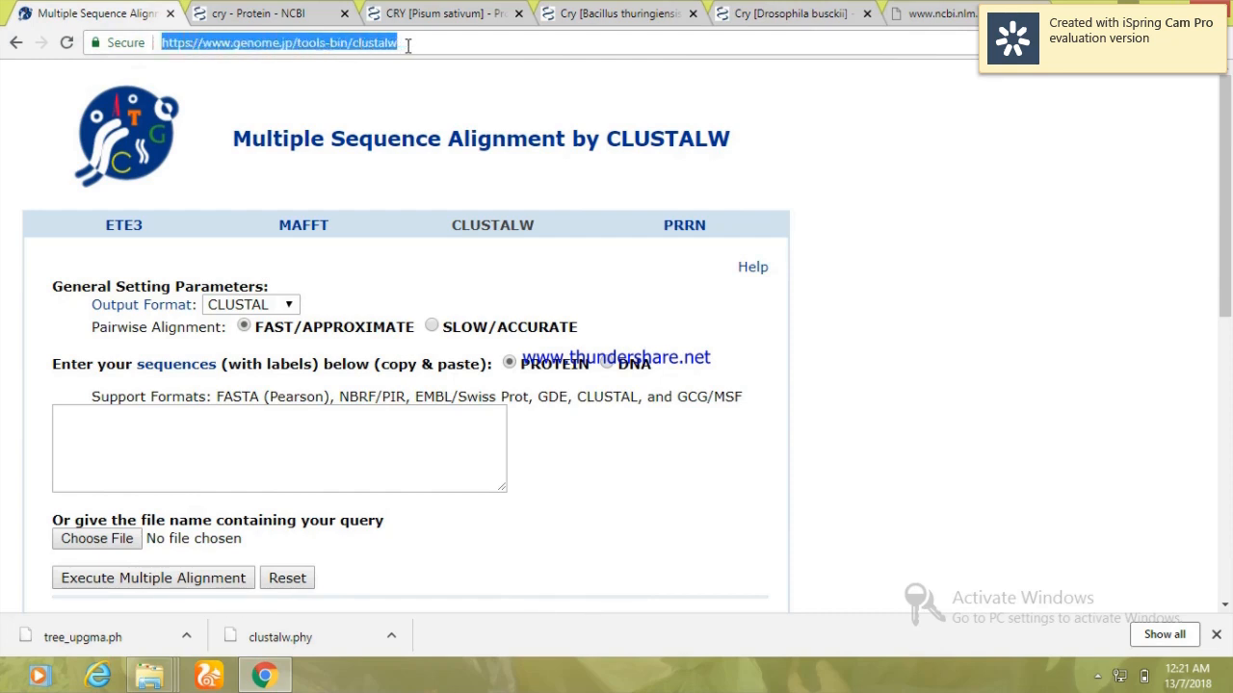
mouse_move(324, 274)
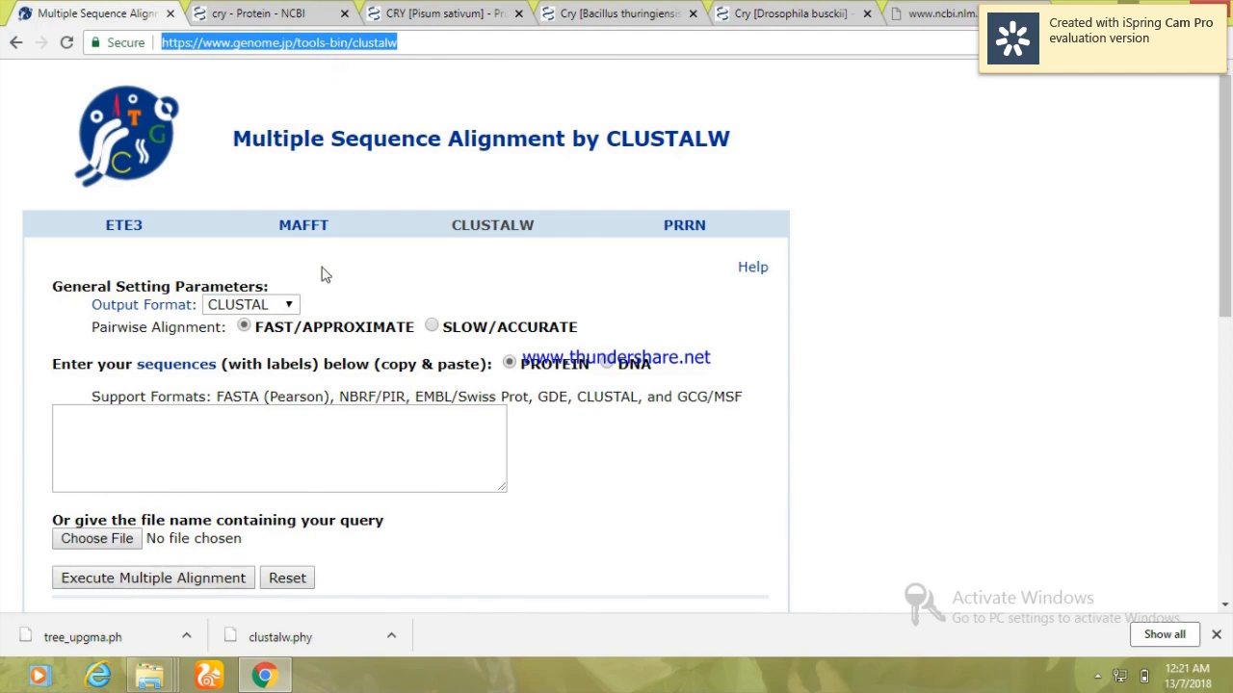
- Review the CLUSTALW alignment form settings, including the k-tuple word size value
click(376, 430)
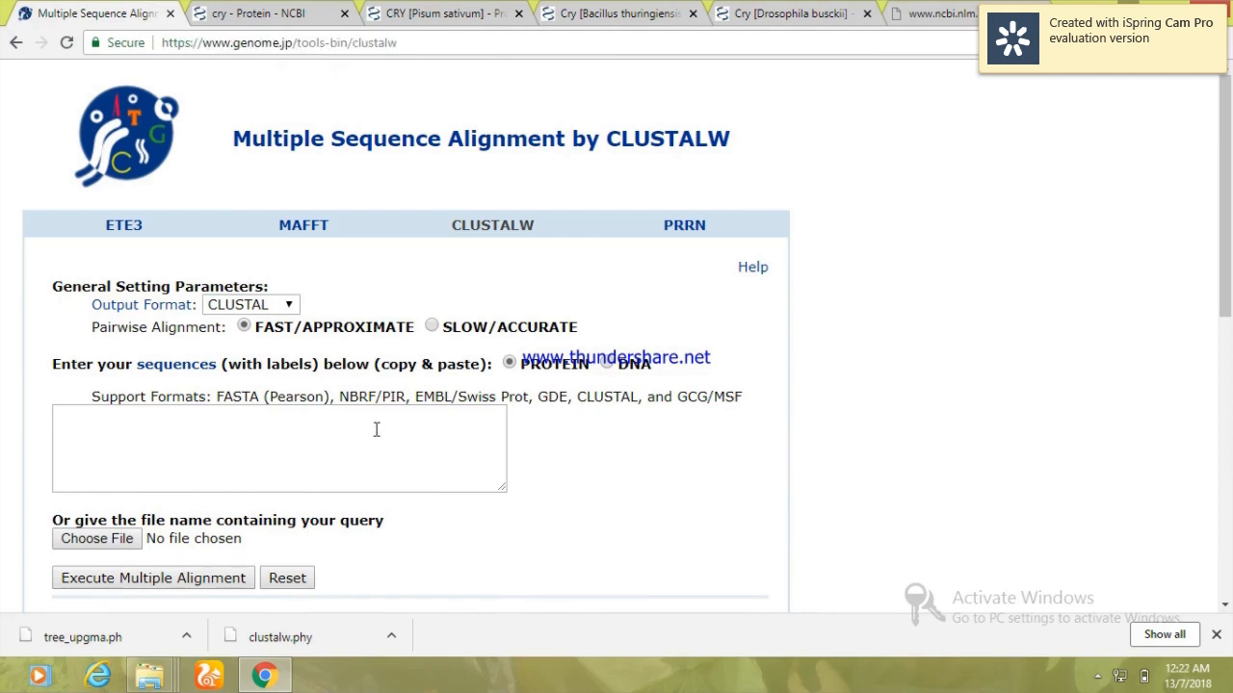
mouse_move(1071, 277)
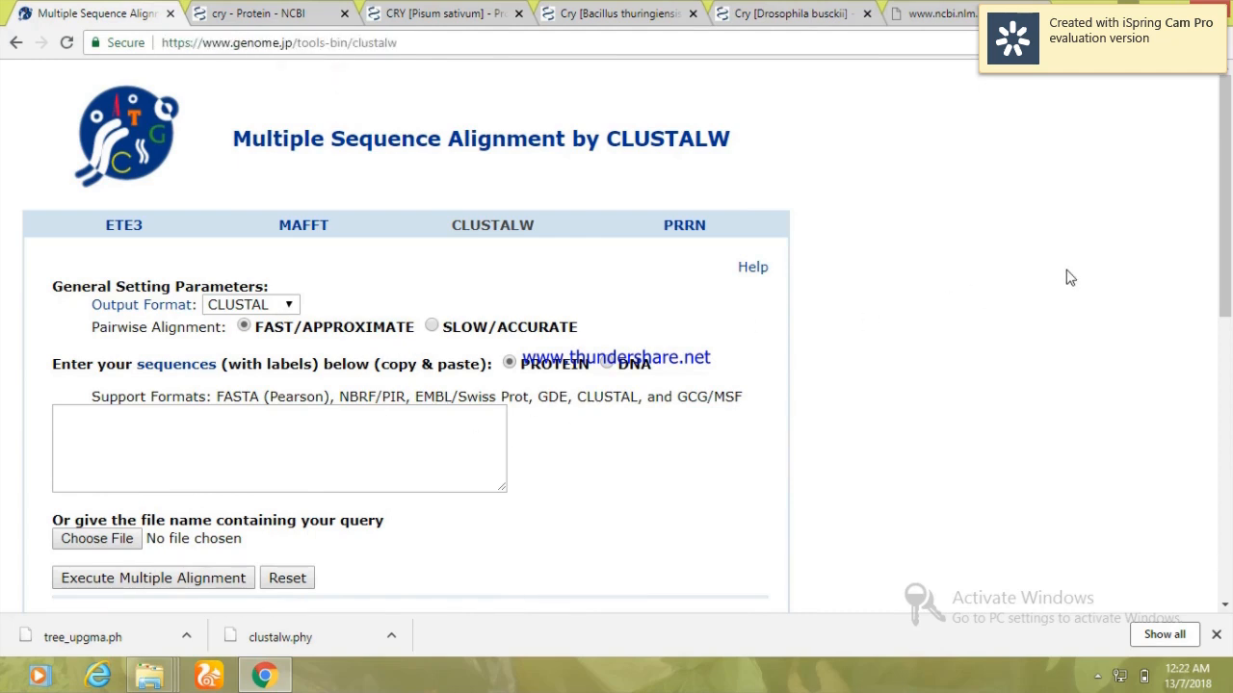
mouse_move(1128, 270)
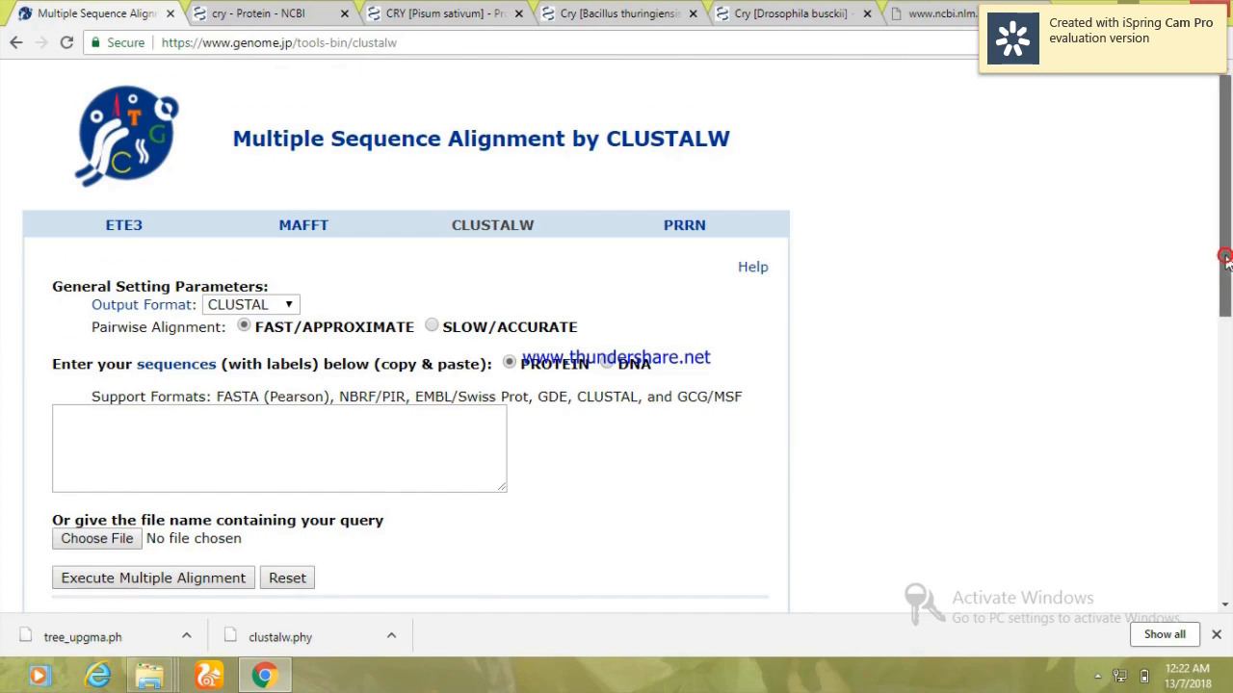
scroll(down, 3)
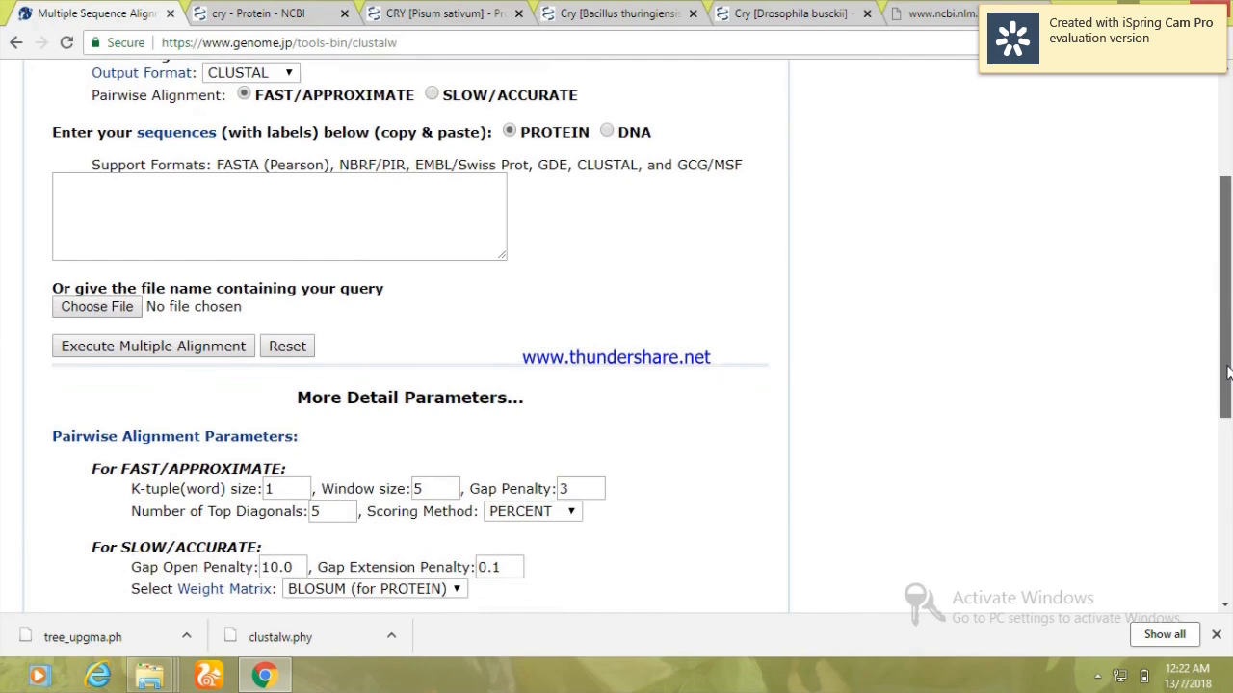
scroll(down, 3)
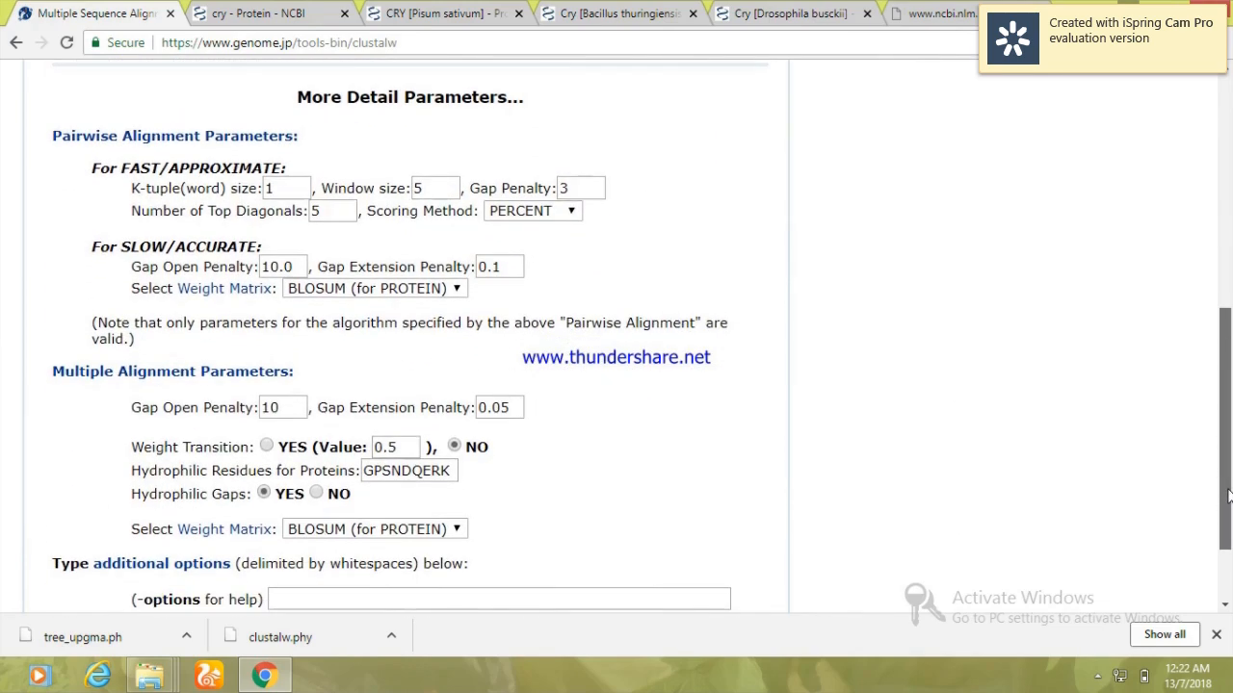
mouse_move(126, 162)
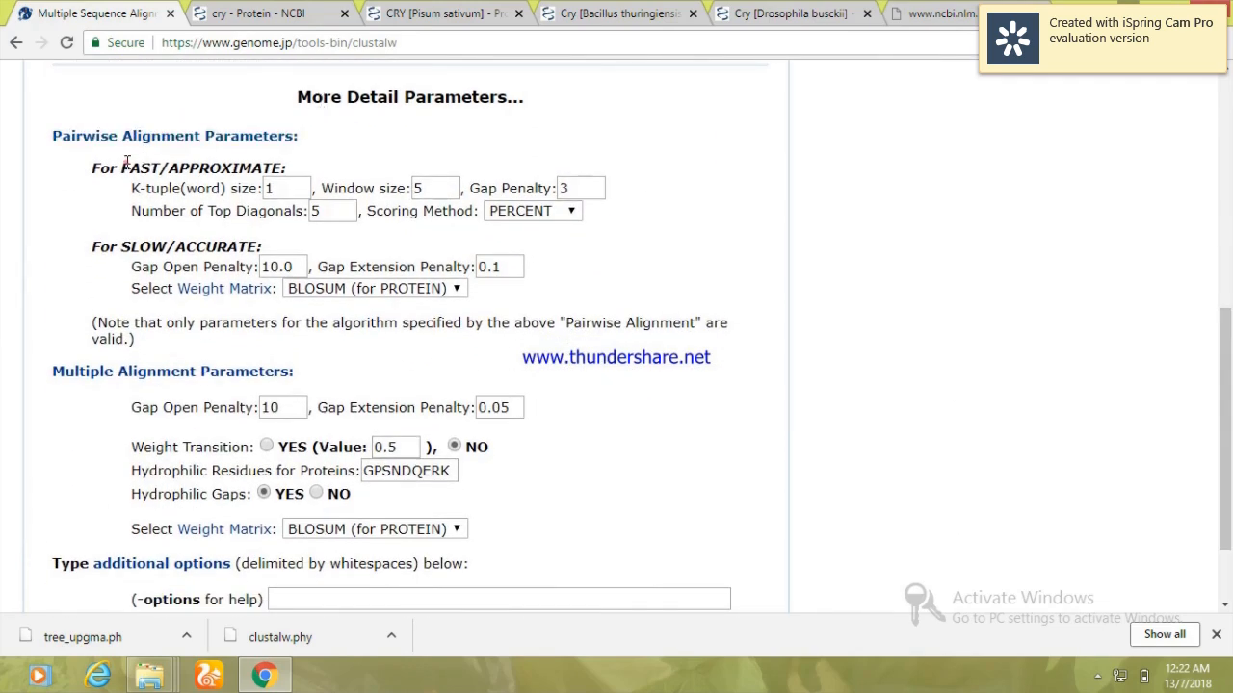
click(287, 186)
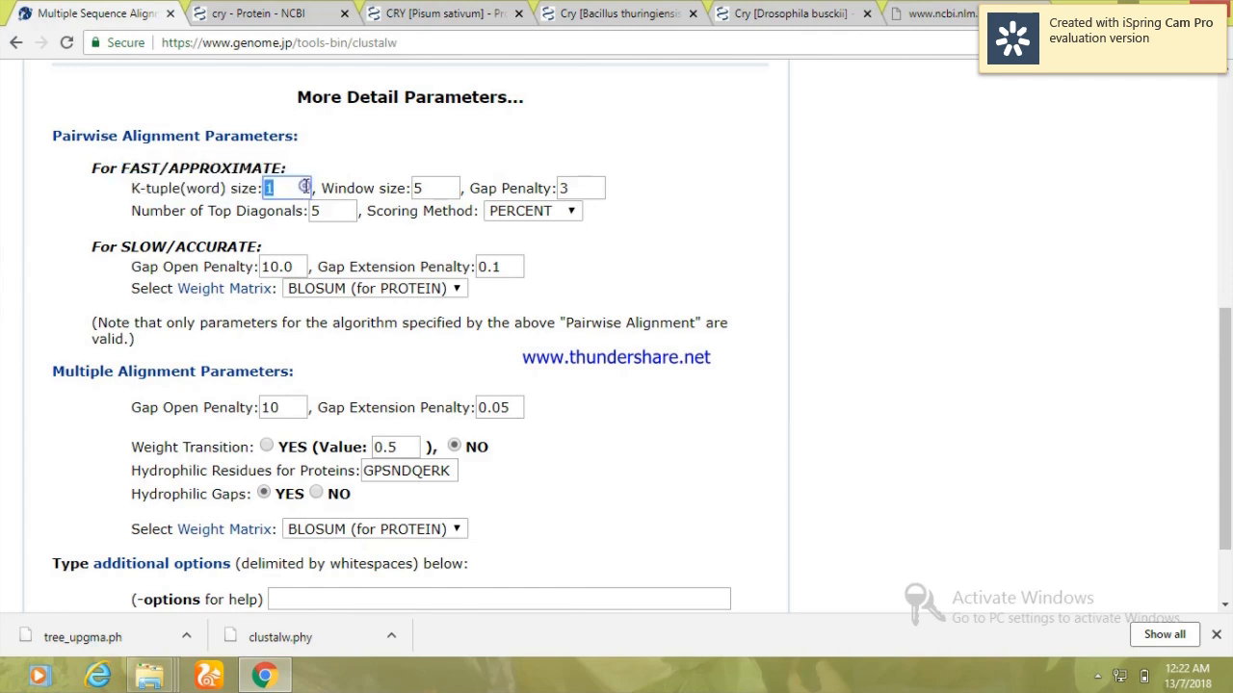
double_click(182, 246)
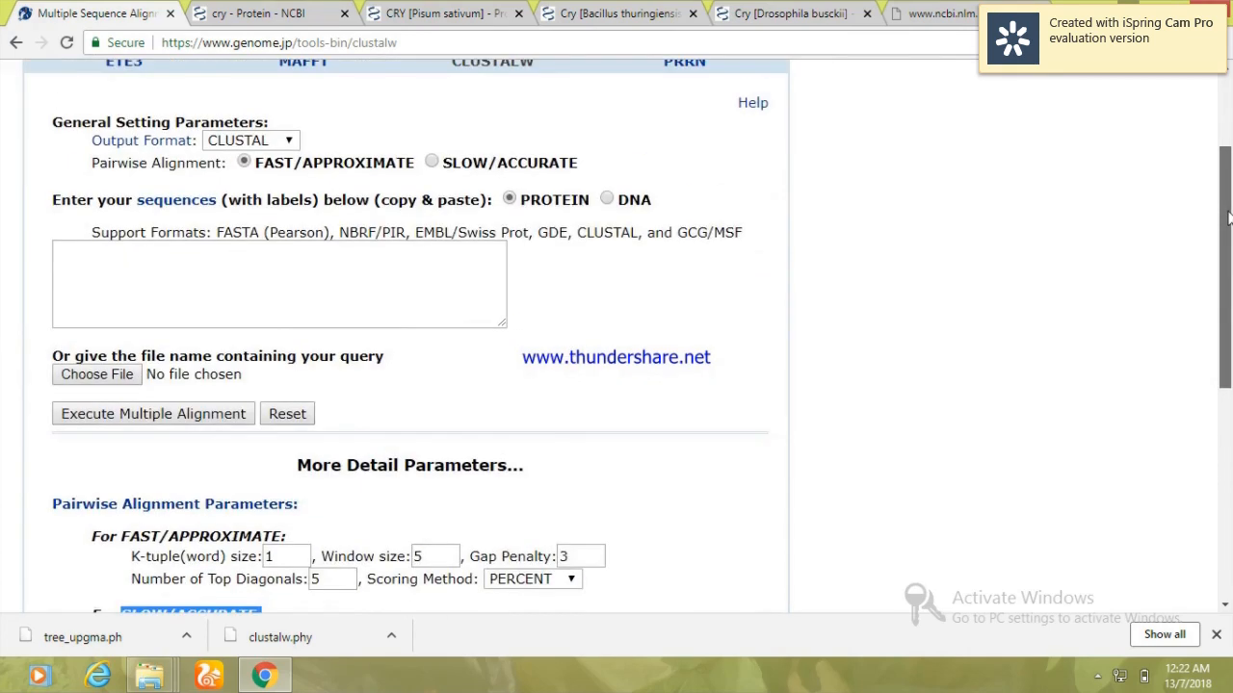
scroll(up, 3)
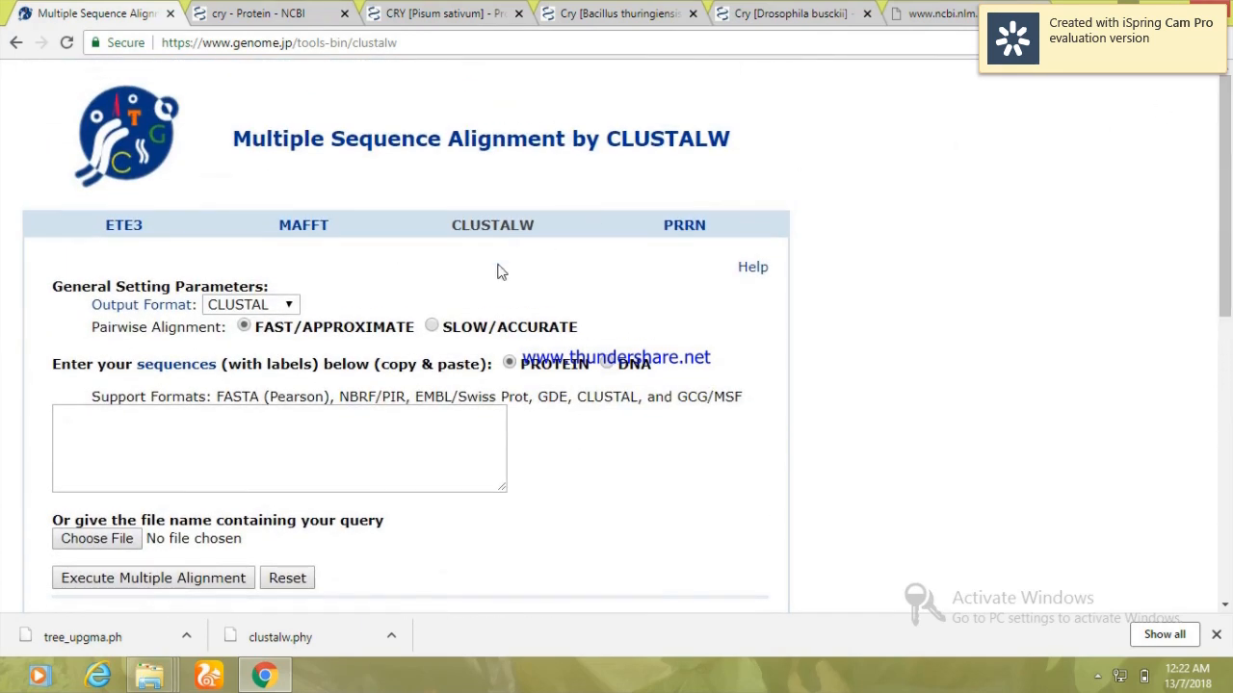
- Search NCBI Protein for cry and show the CRY [Pisum sativum] ABI34432.1 record as FASTA, selected for copying
click(260, 14)
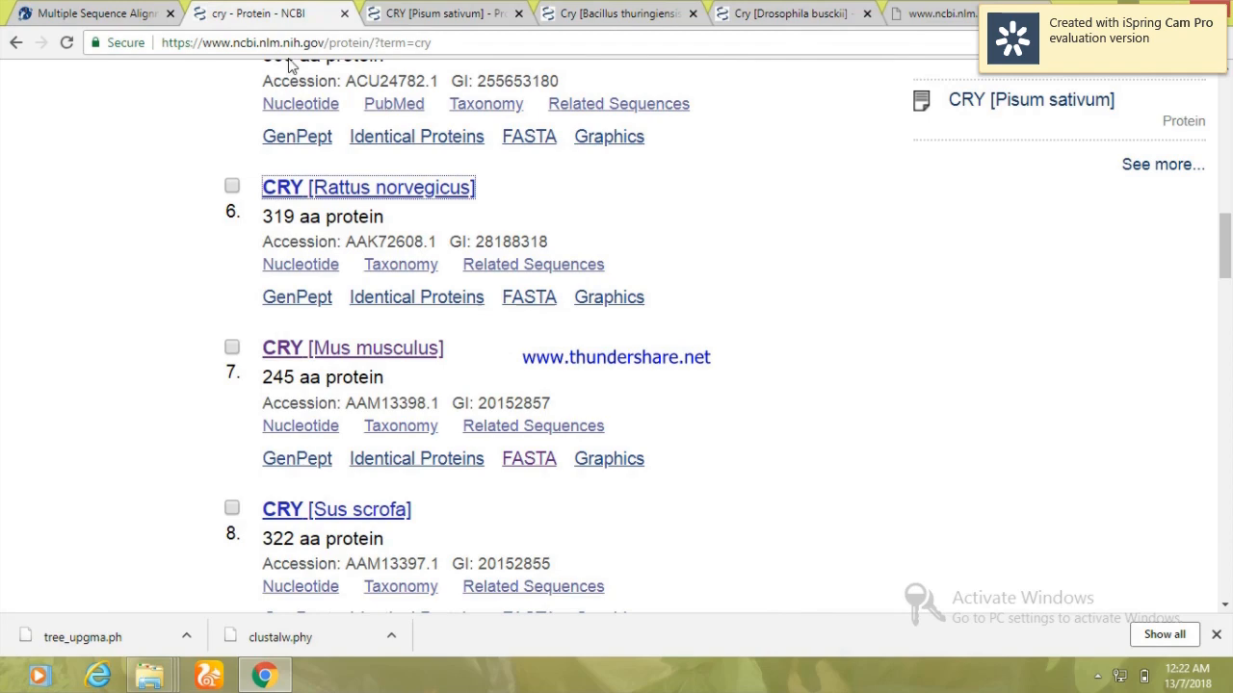
click(15, 43)
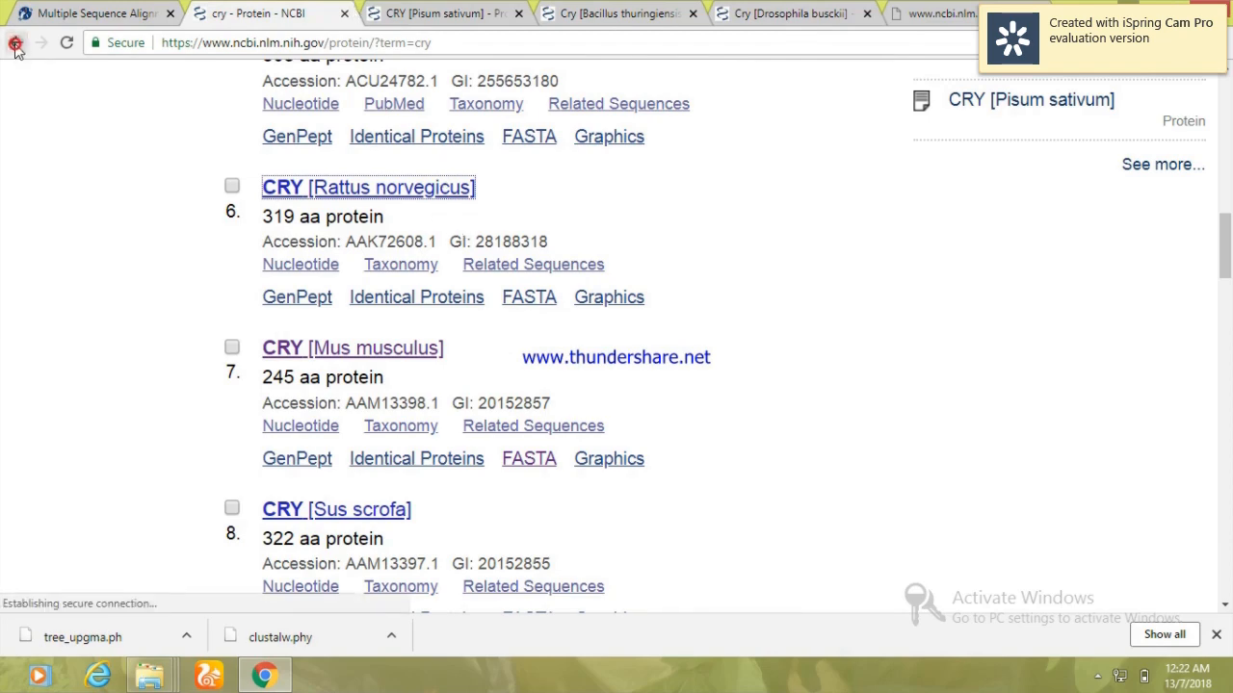
click(16, 43)
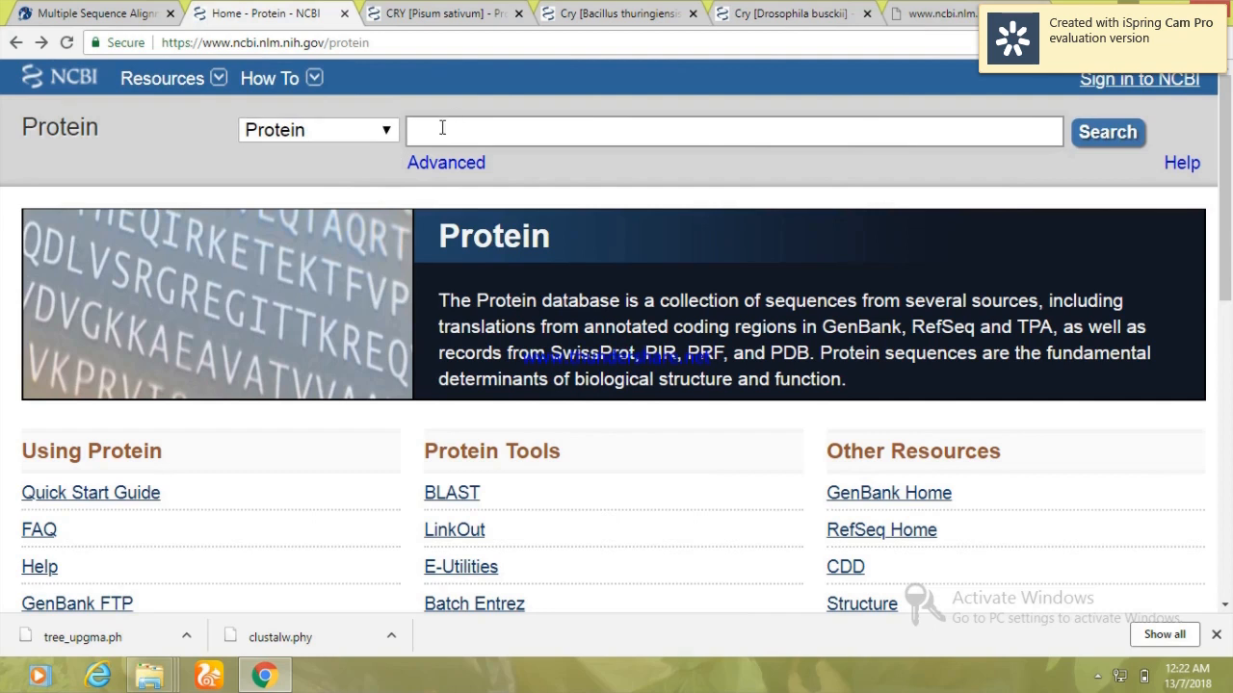
mouse_move(47, 42)
text(cry)
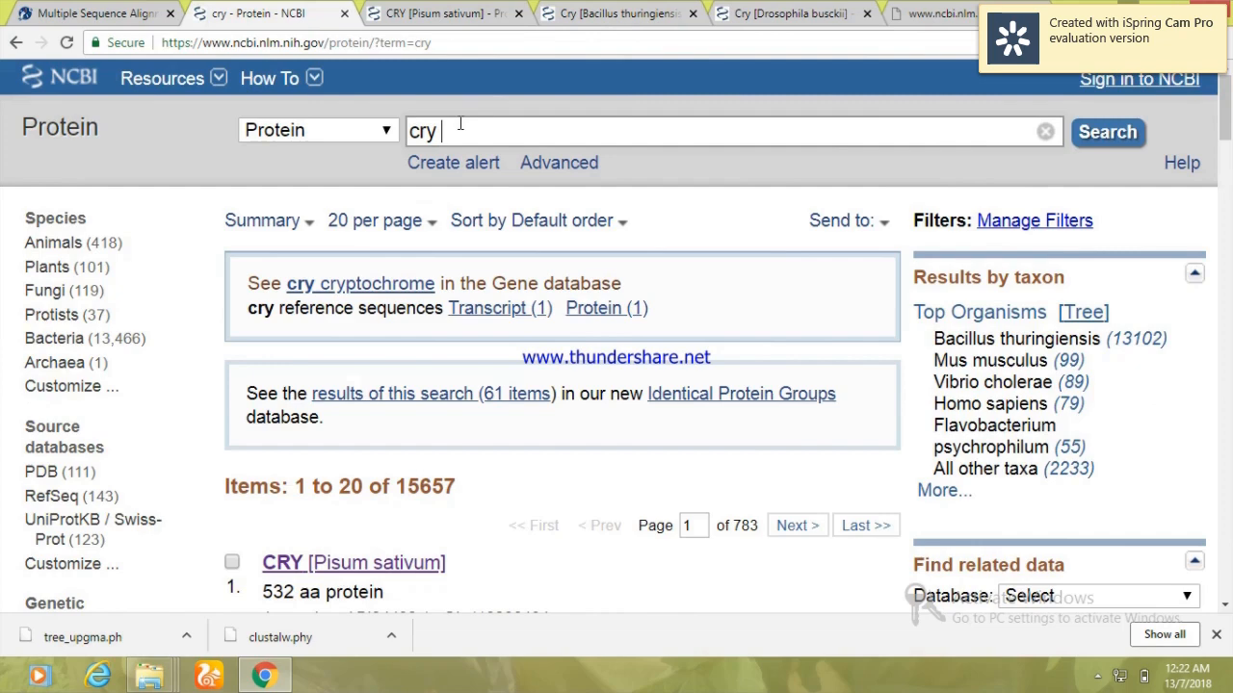
double_click(422, 131)
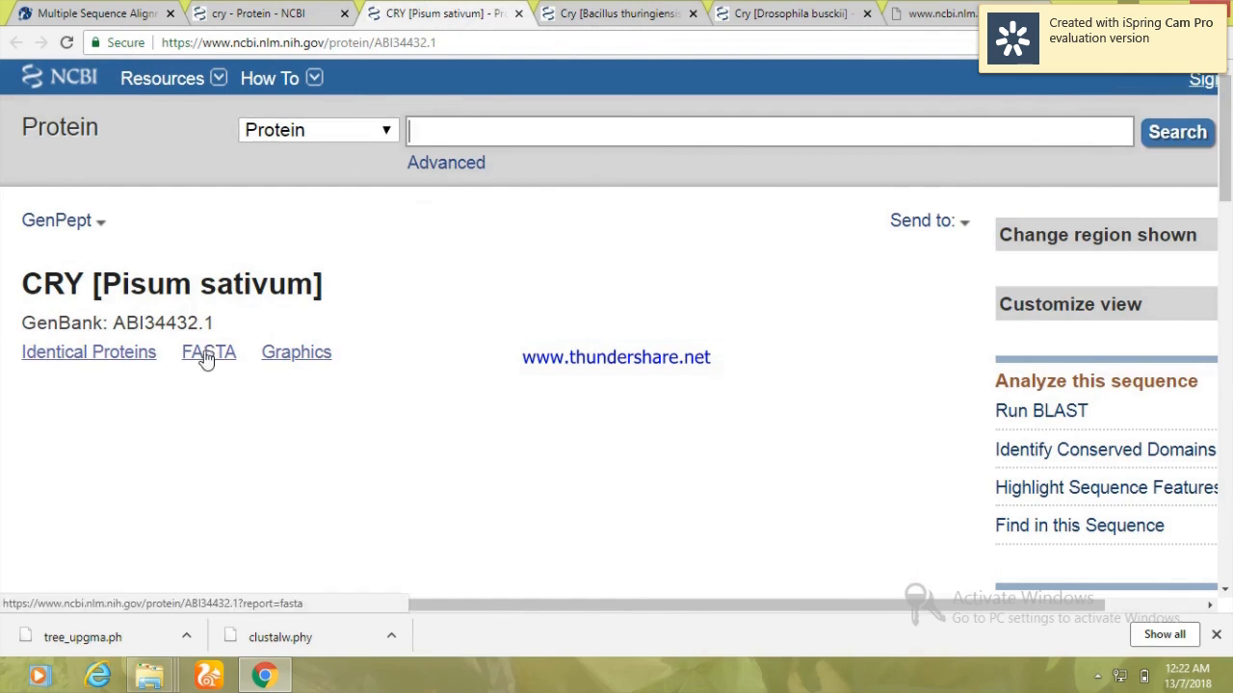
click(208, 351)
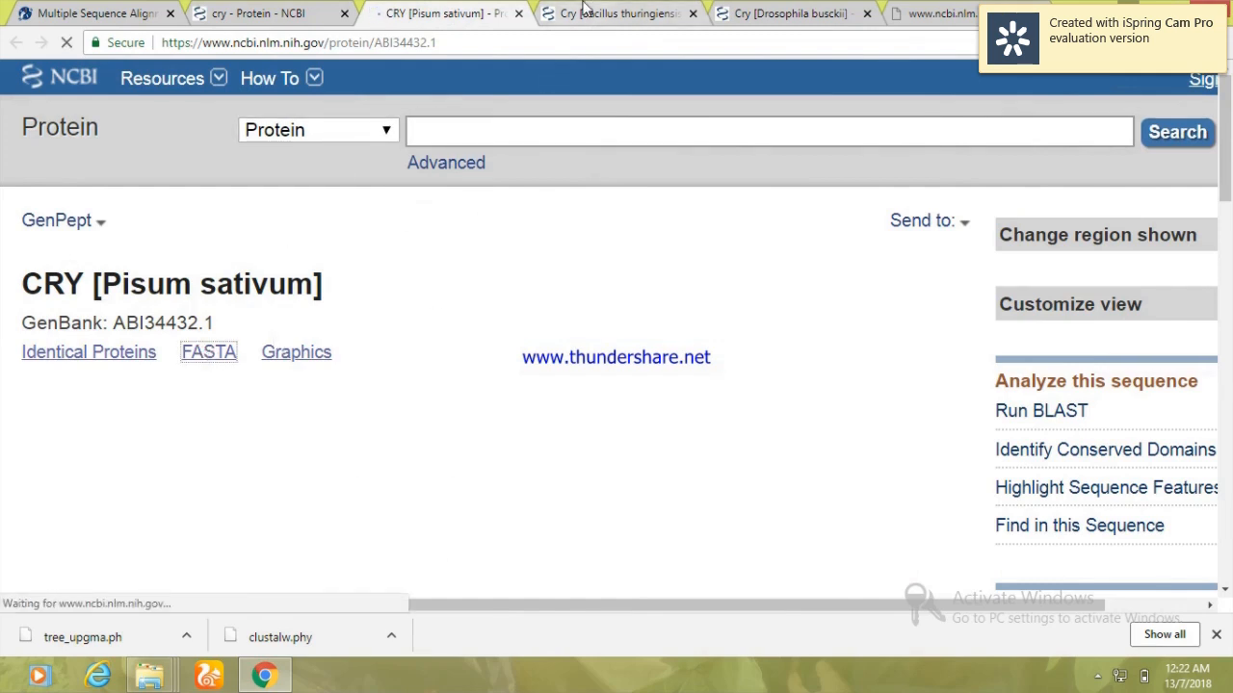
click(208, 350)
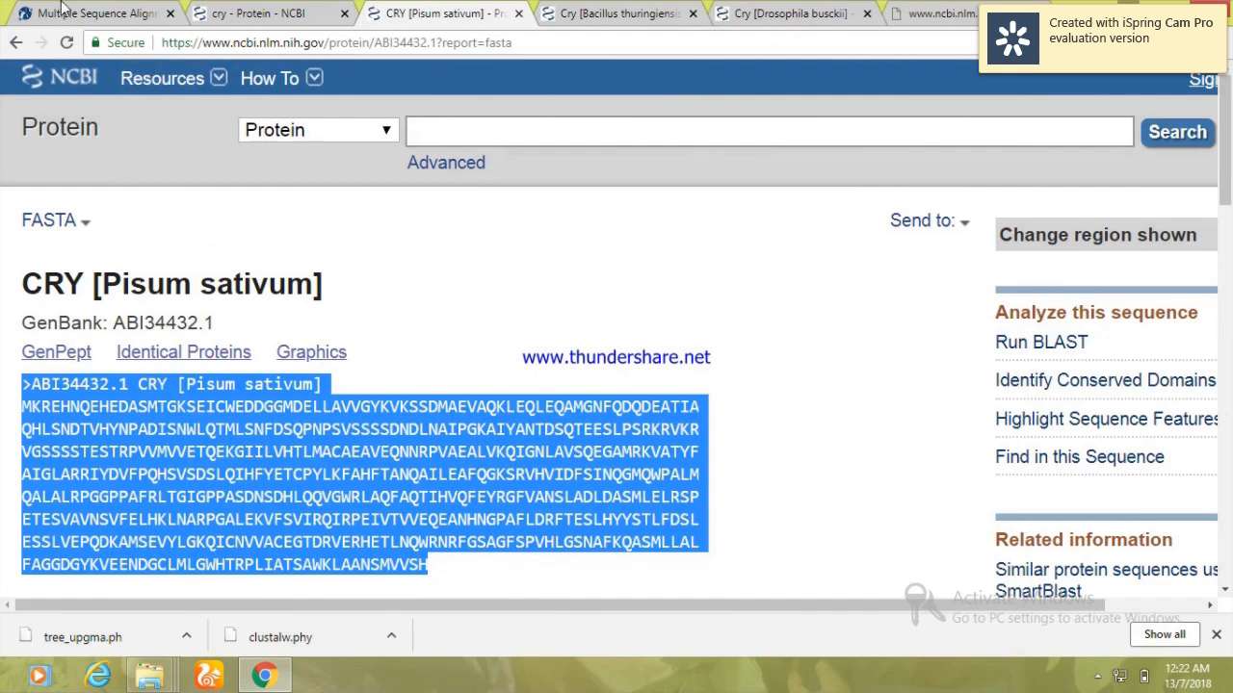
- Paste the Pisum sativum sequence into the CLUSTALW box and show the Bacillus thuringiensis CRY record as FASTA
click(93, 11)
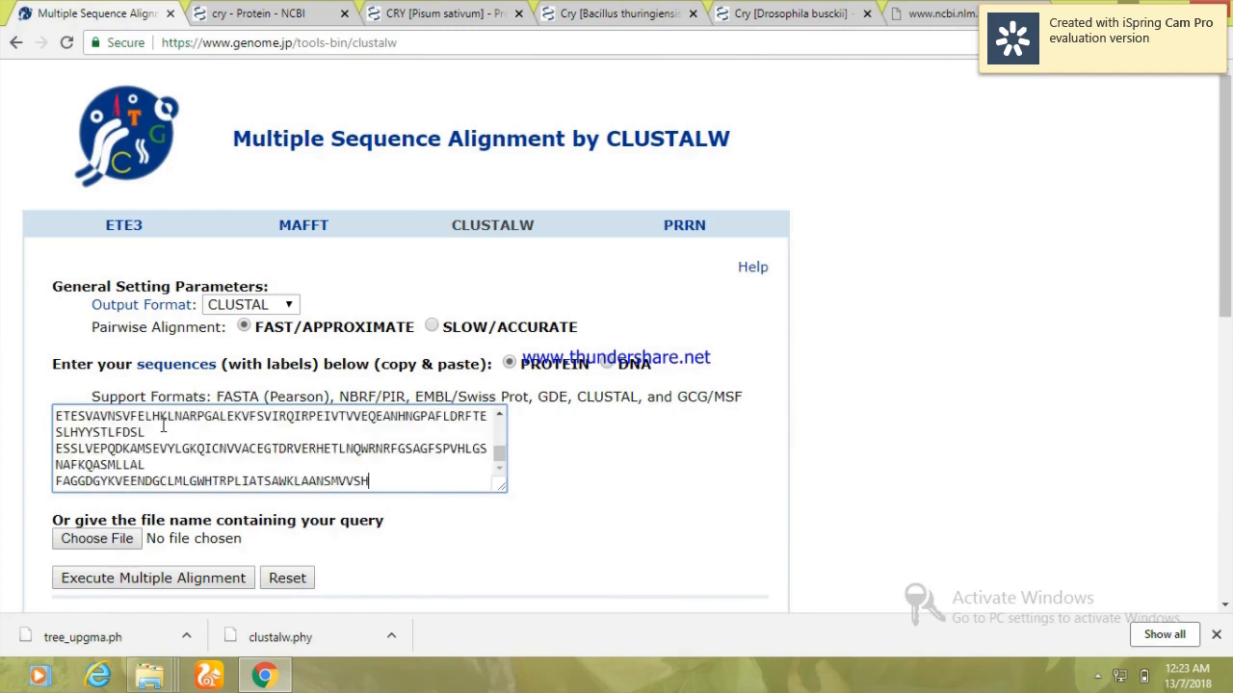
mouse_move(270, 457)
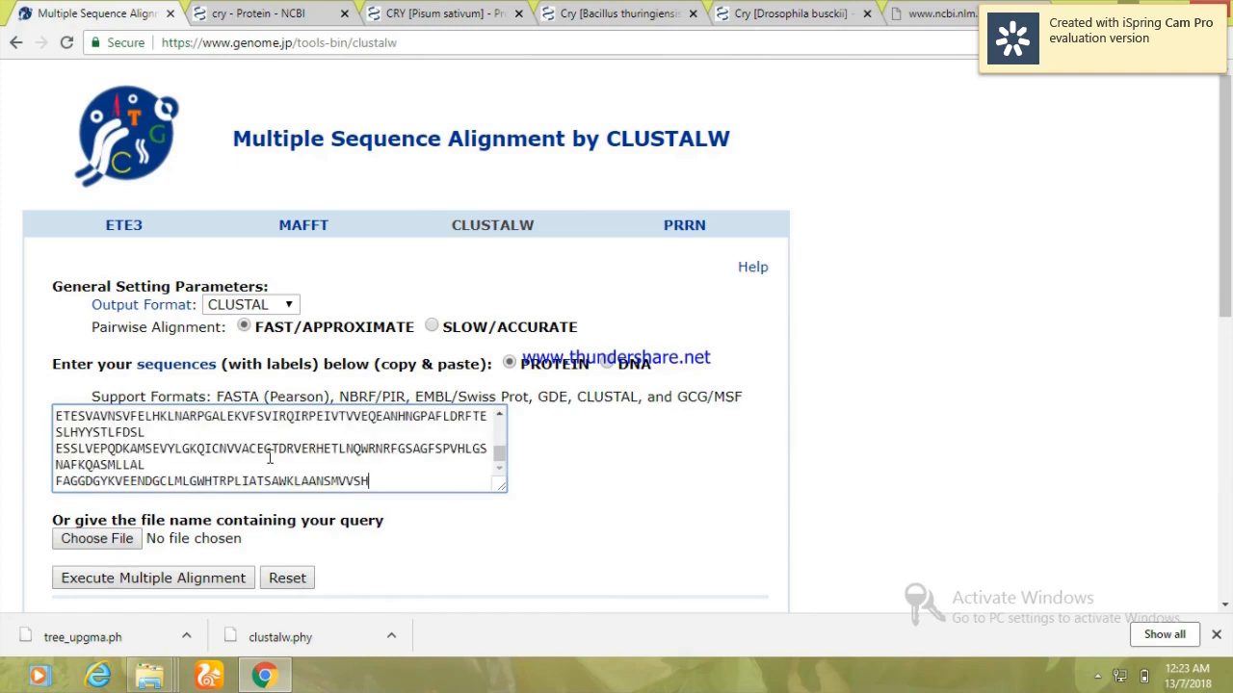
scroll(down, 3)
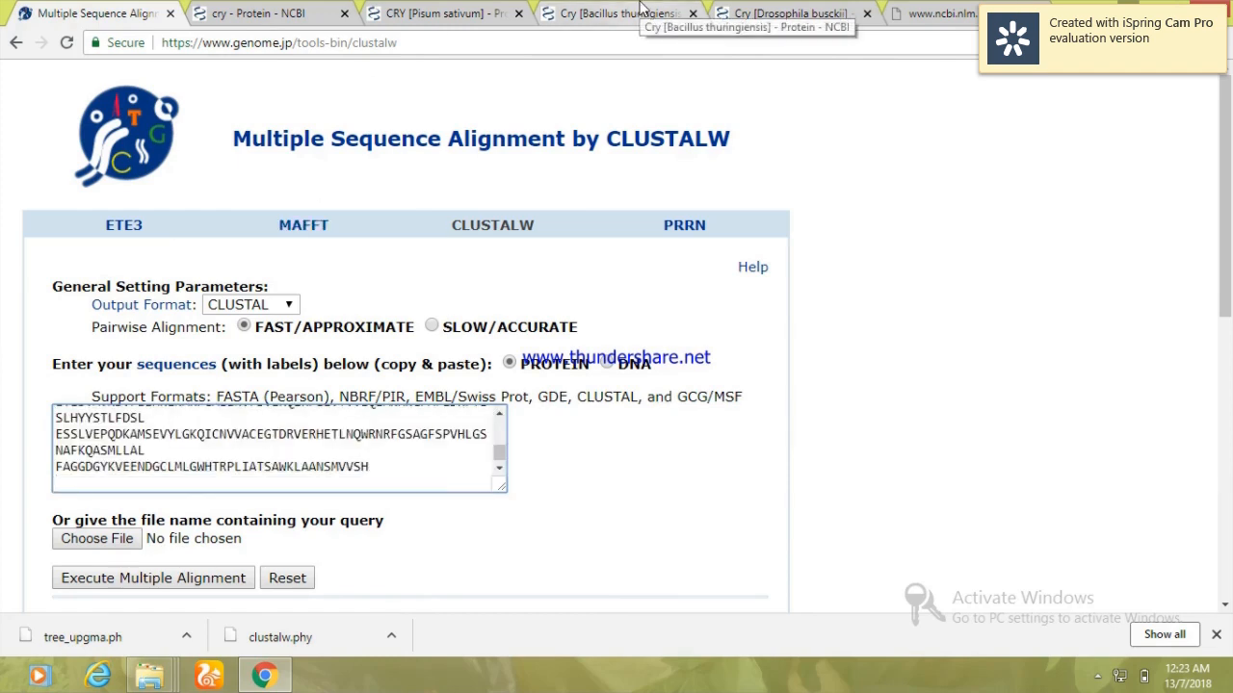
click(616, 11)
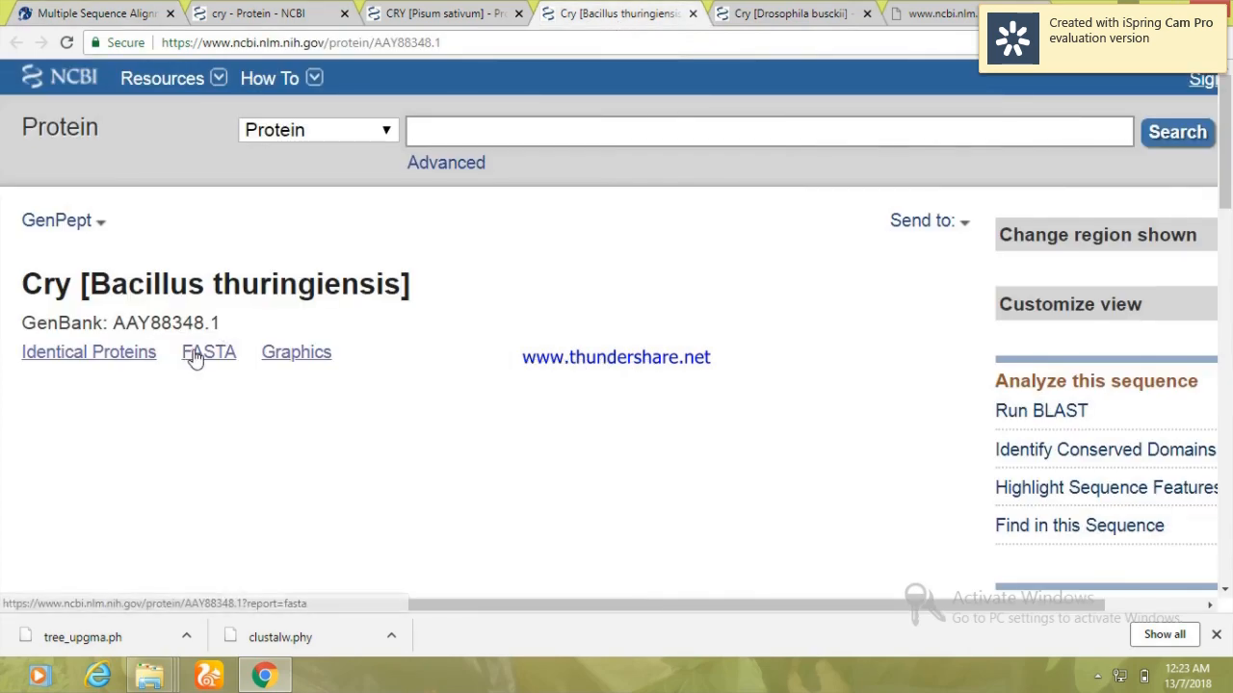
click(789, 14)
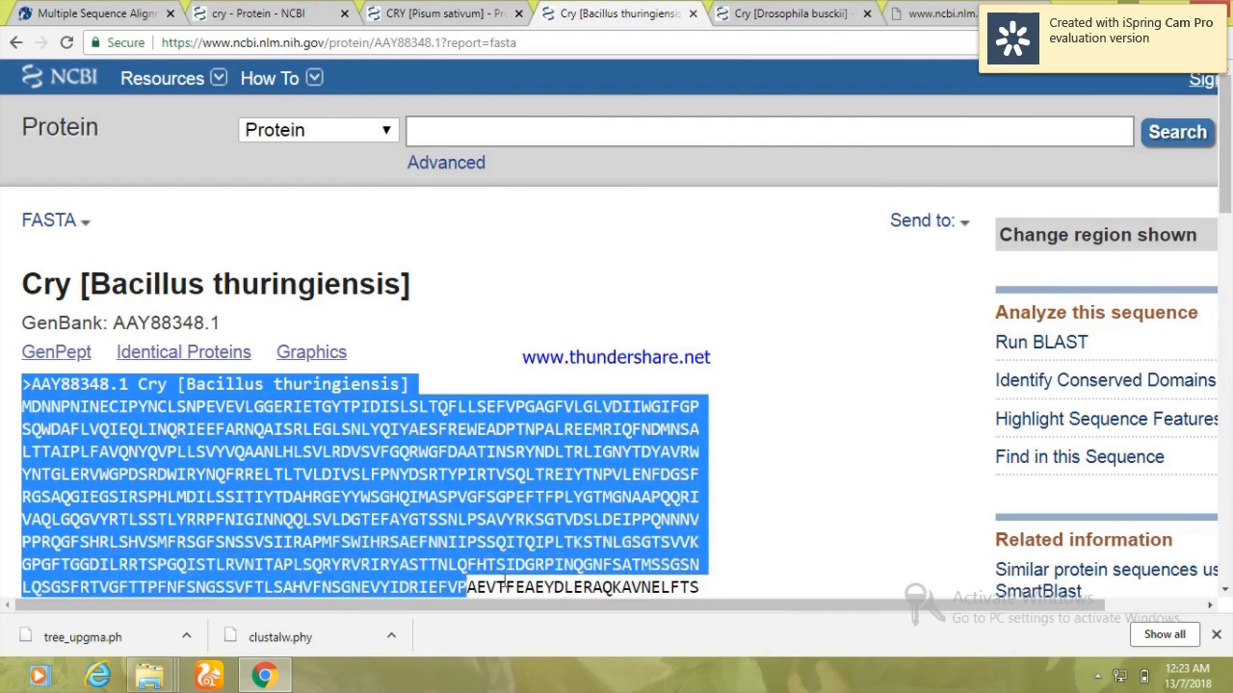
scroll(down, 3)
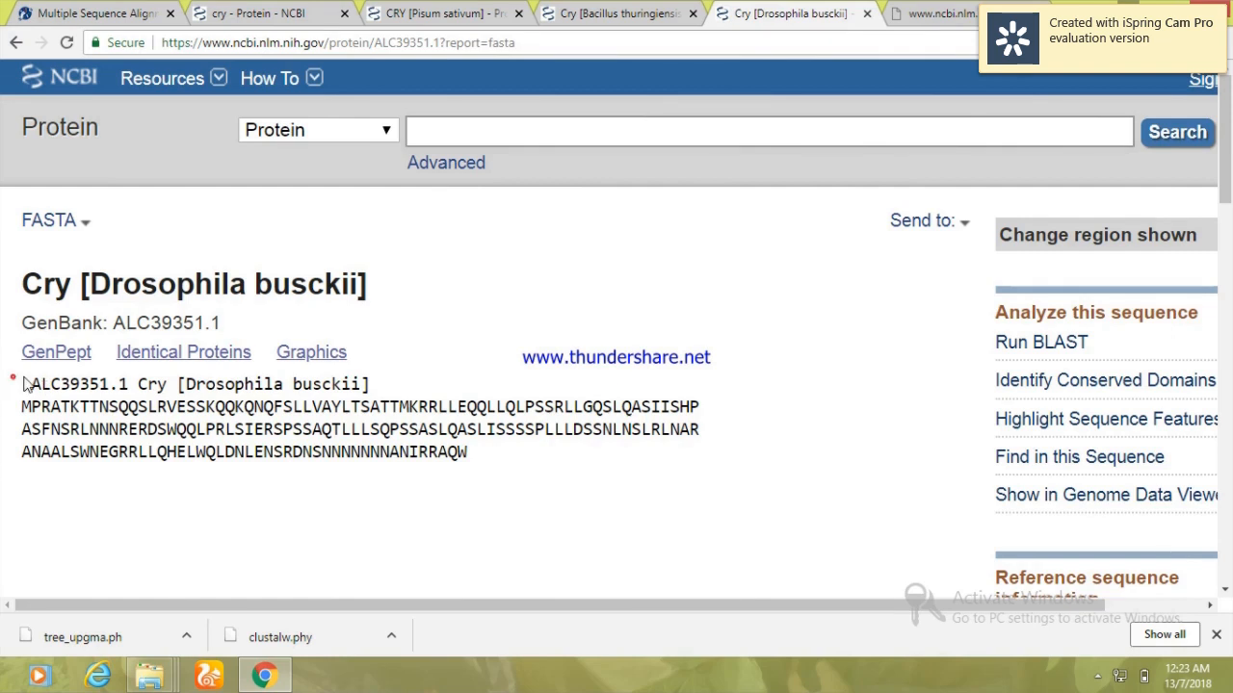
- Copy the Drosophila busckii Cry FASTA sequence and paste it into the CLUSTALW sequence box
drag(21, 384, 468, 451)
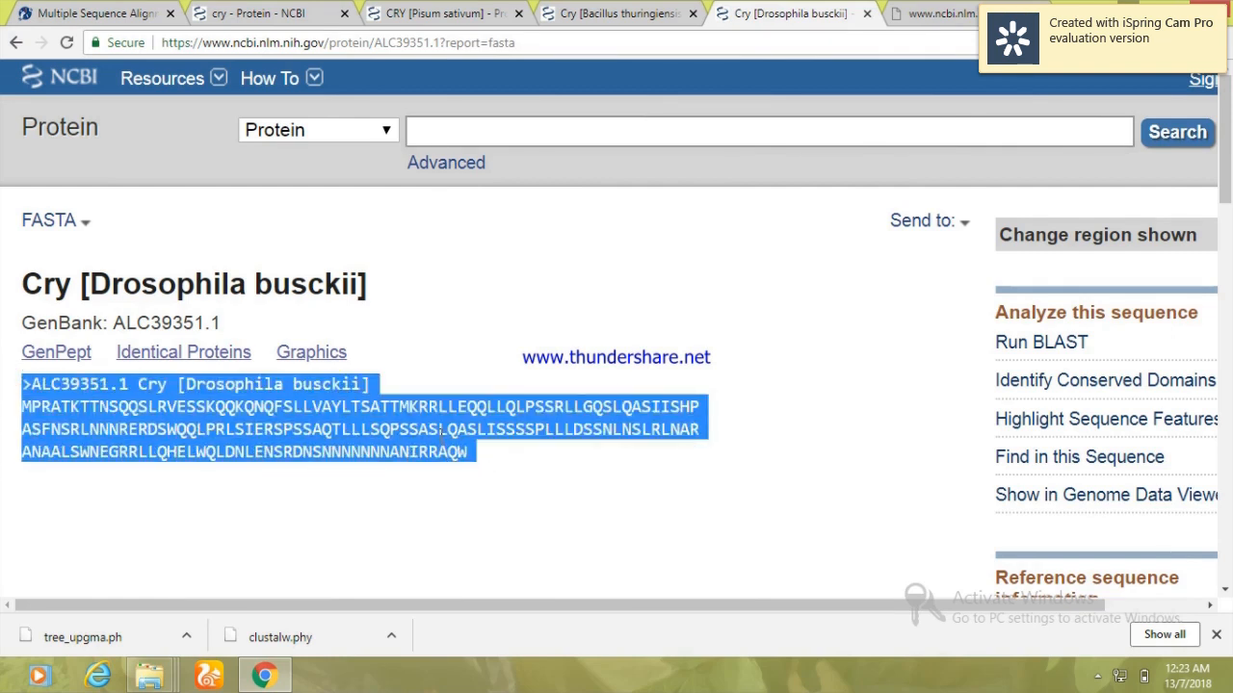
click(93, 11)
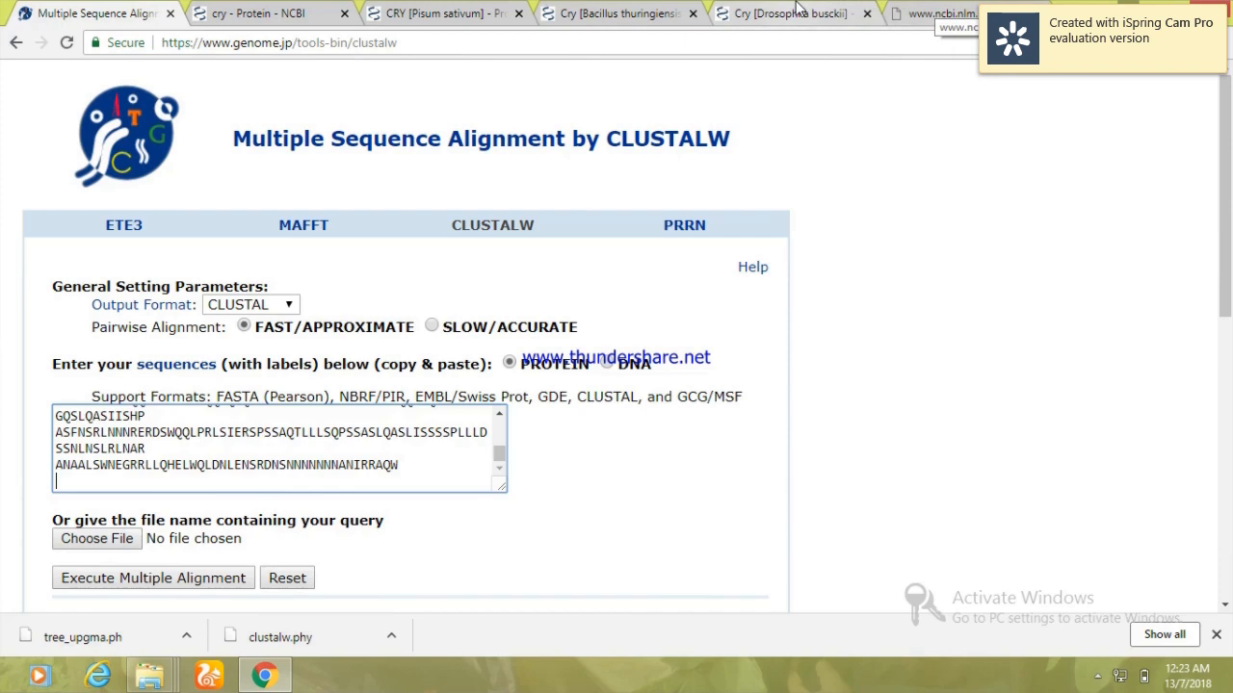
mouse_move(790, 11)
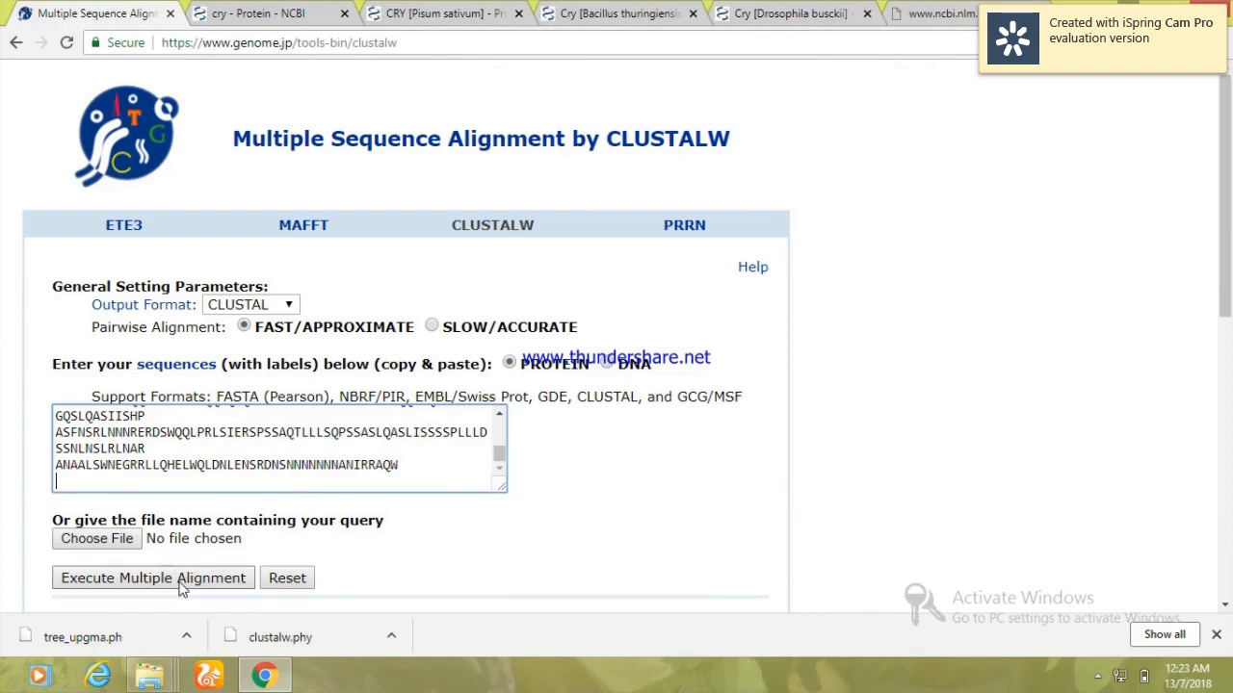
- Execute the multiple alignment and view the CLUSTAL 2.1 pairwise scores and alignment output
click(153, 578)
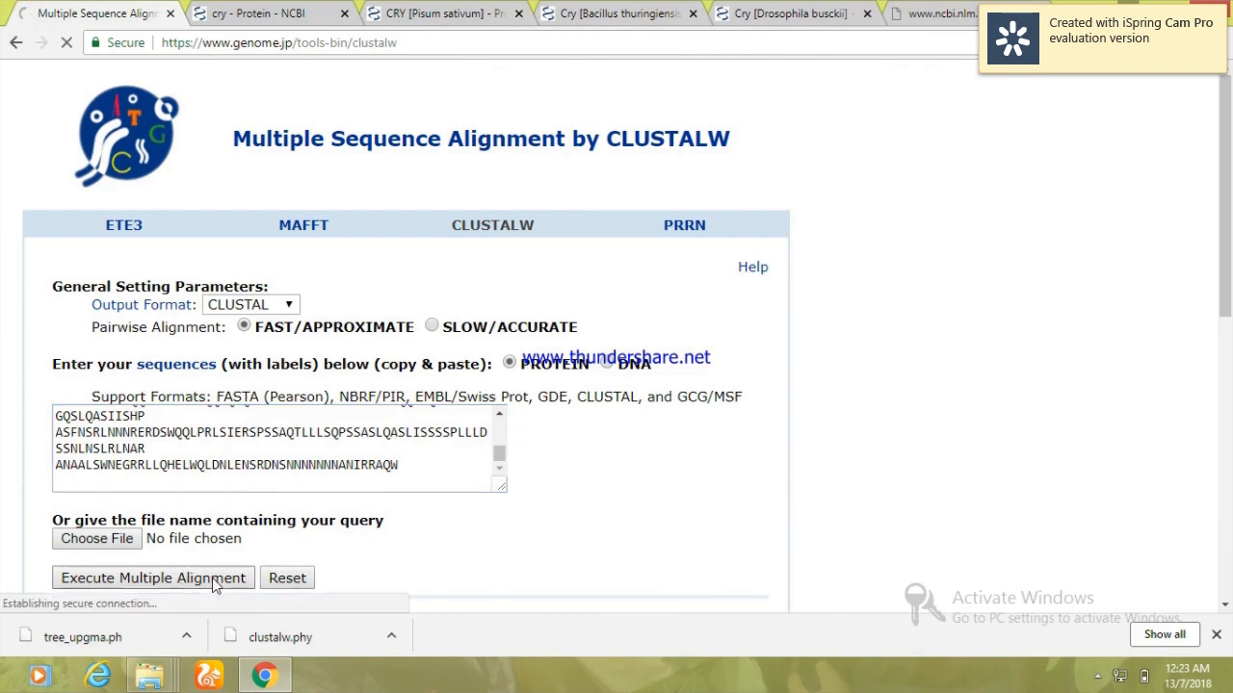
click(152, 578)
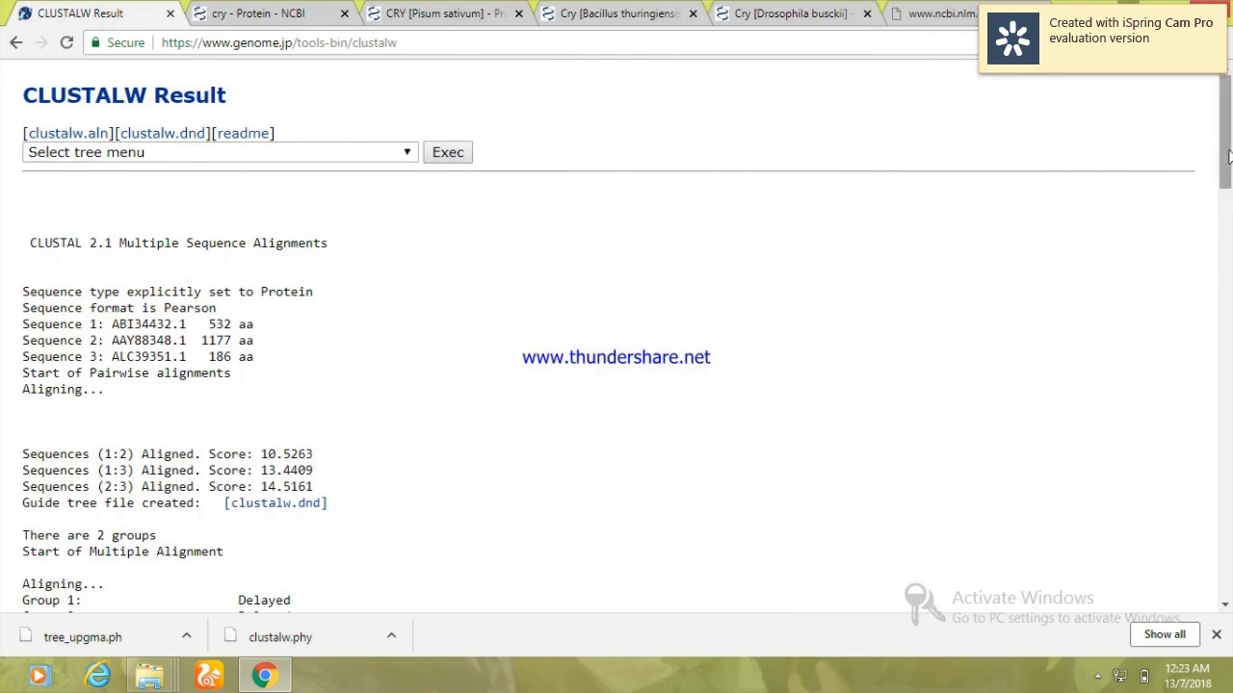
scroll(down, 3)
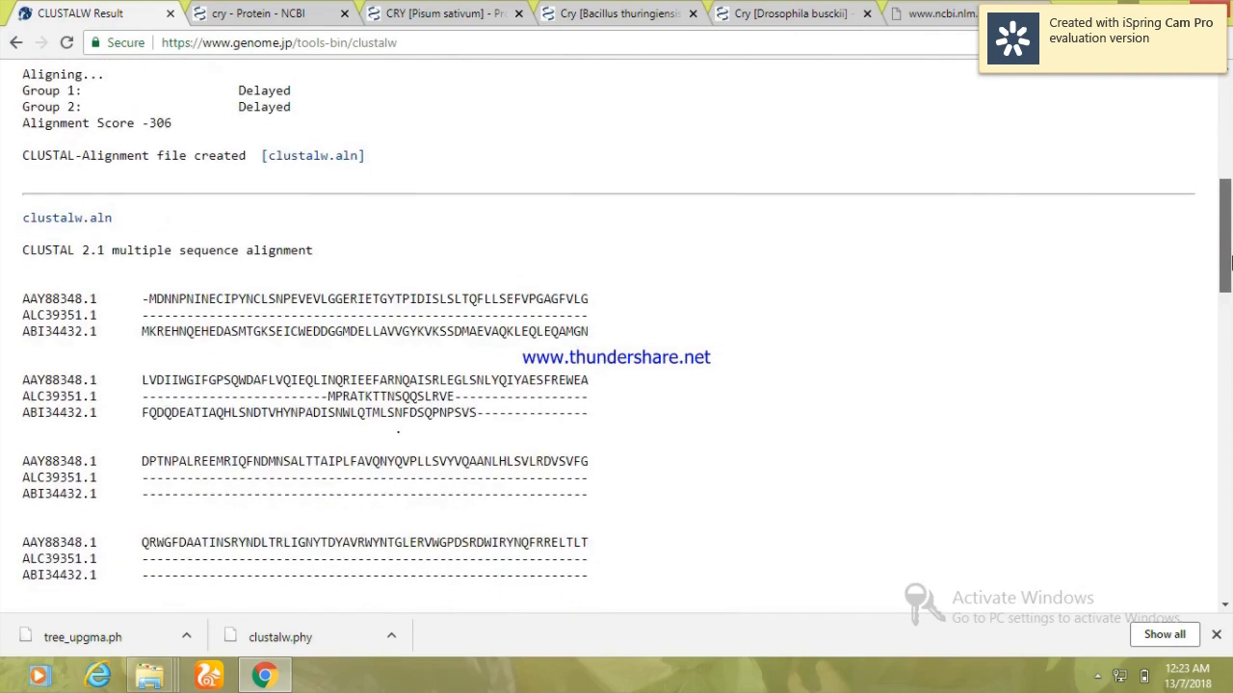
scroll(down, 3)
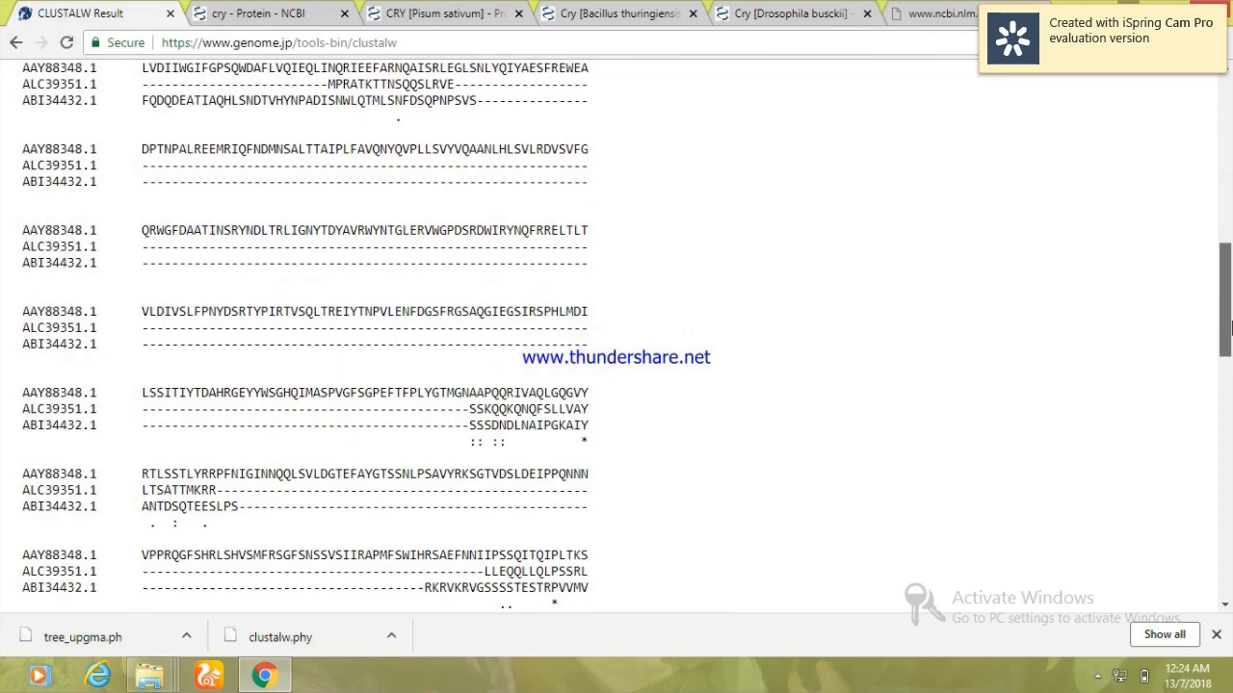
scroll(down, 3)
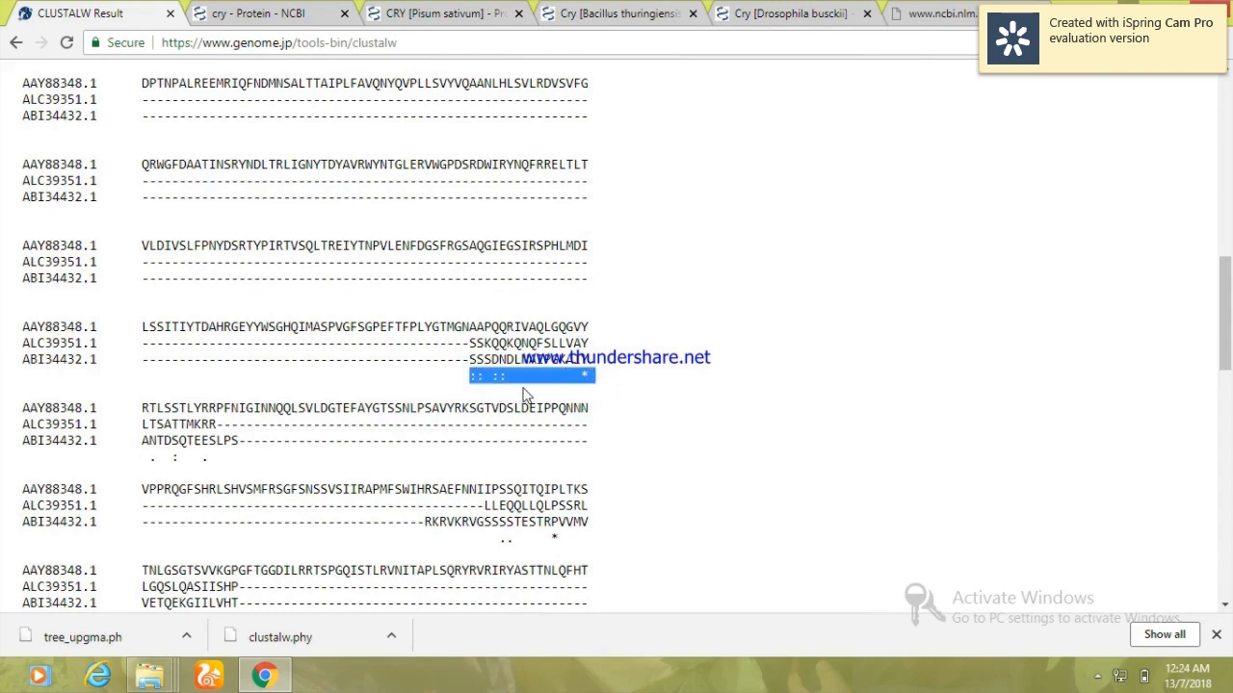
click(630, 464)
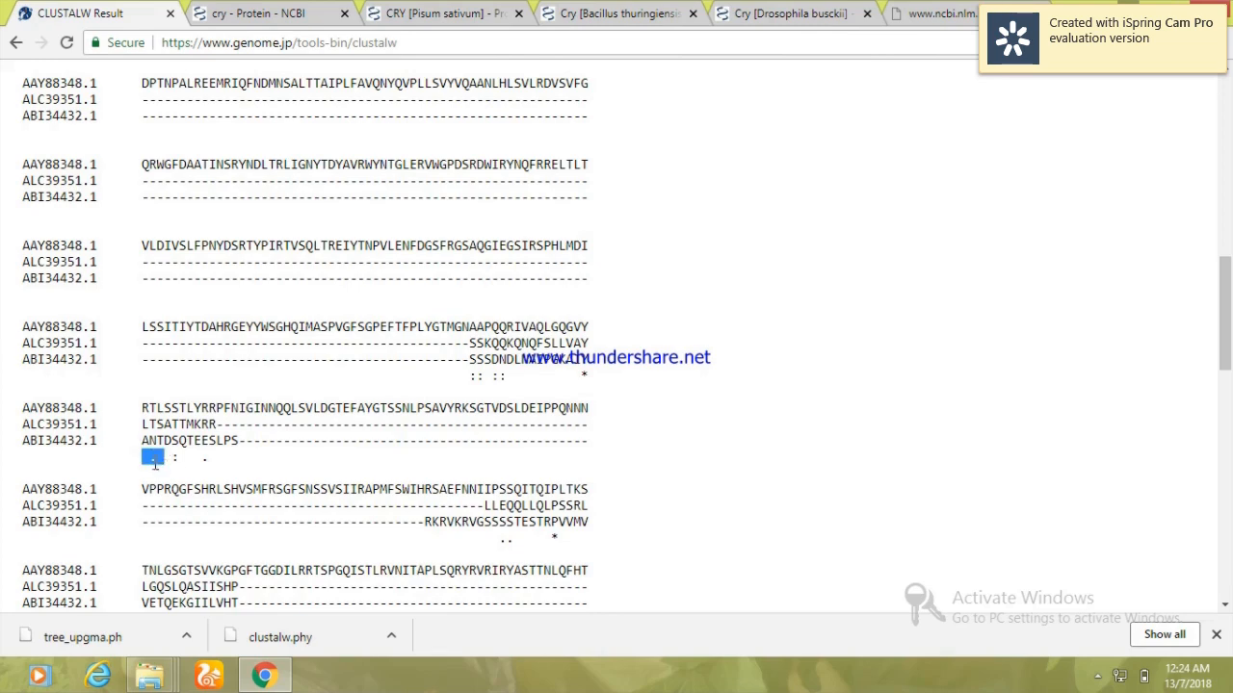
mouse_move(1171, 368)
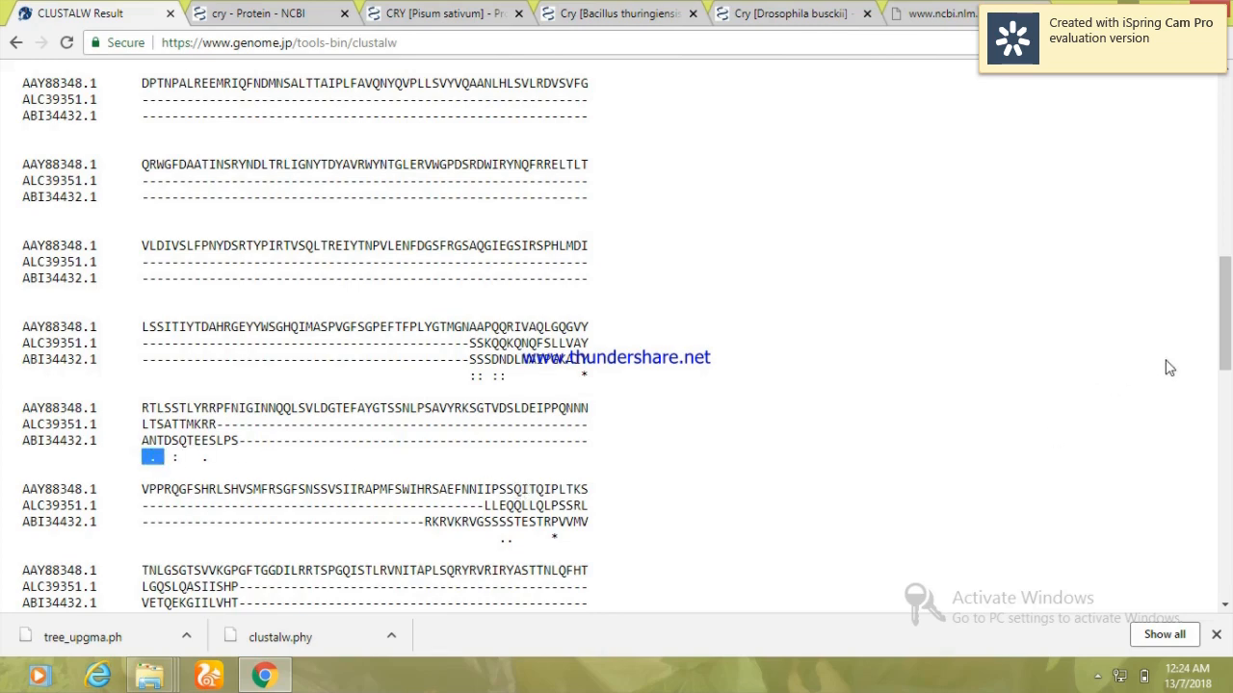
scroll(down, 3)
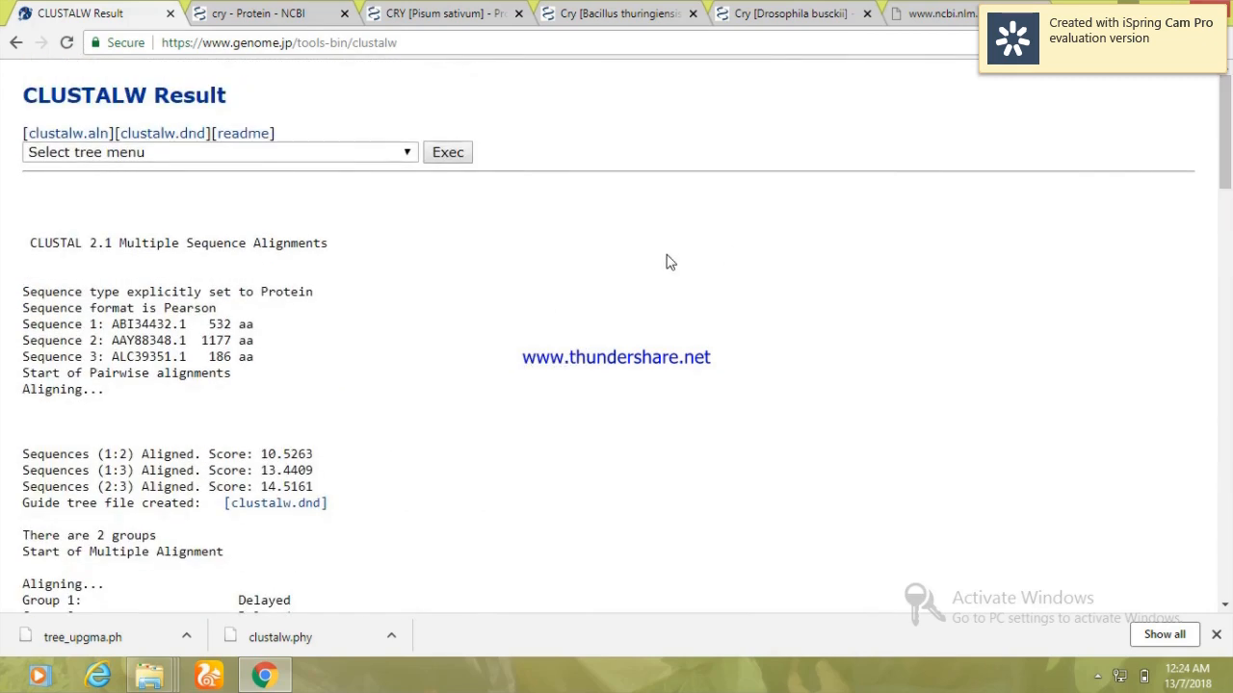
- Choose 'Rooted phylogenetic tree with branch length (UPGMA)' and execute it
click(215, 150)
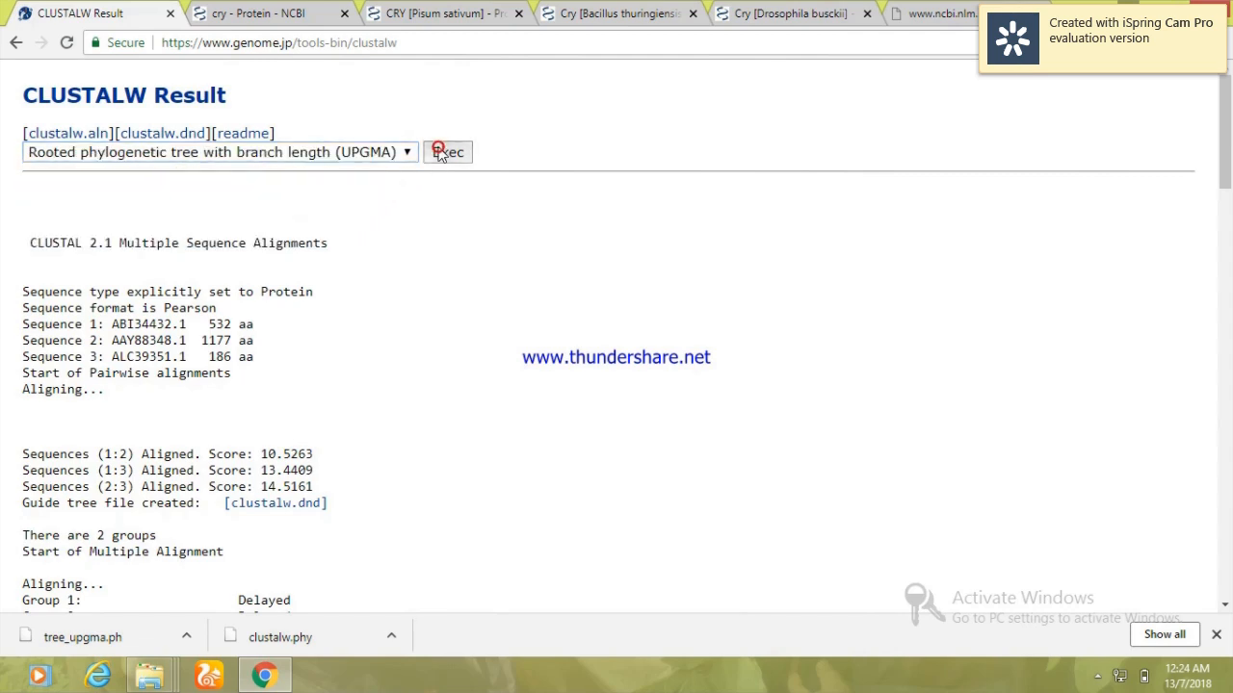
click(447, 152)
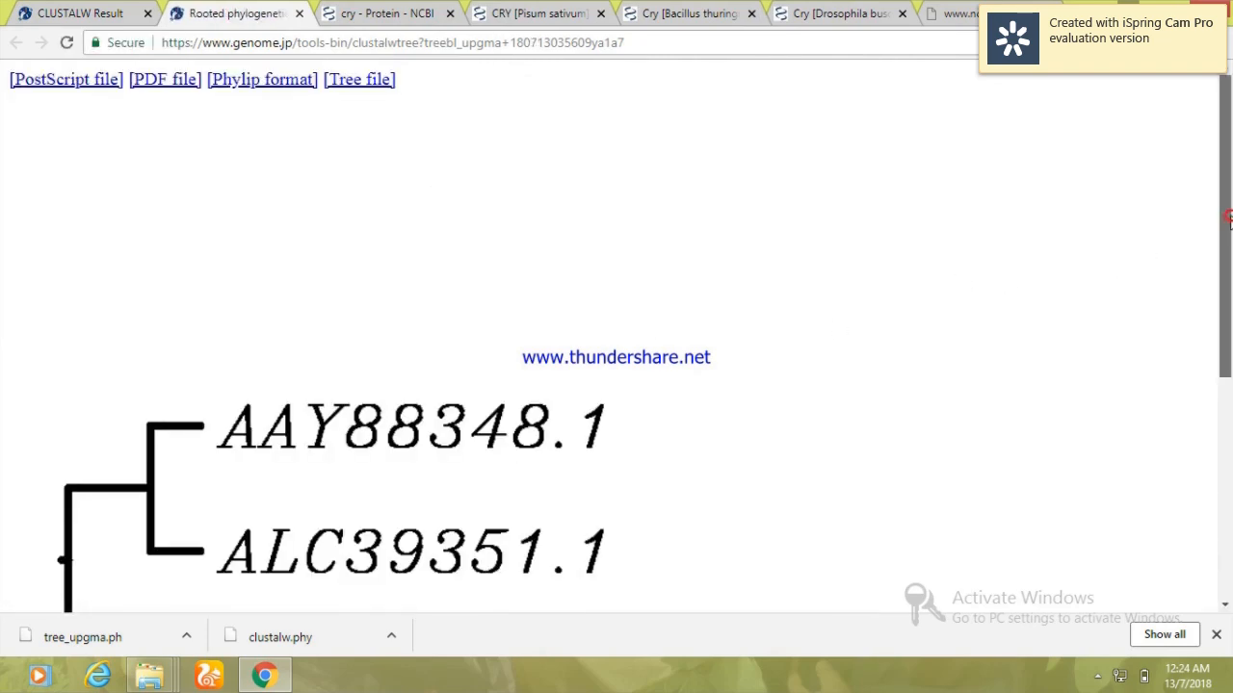
- Scroll the UPGMA tree to see AAY88348.1 and ALC39351.1 clustered apart from ABI34432.1
scroll(down, 3)
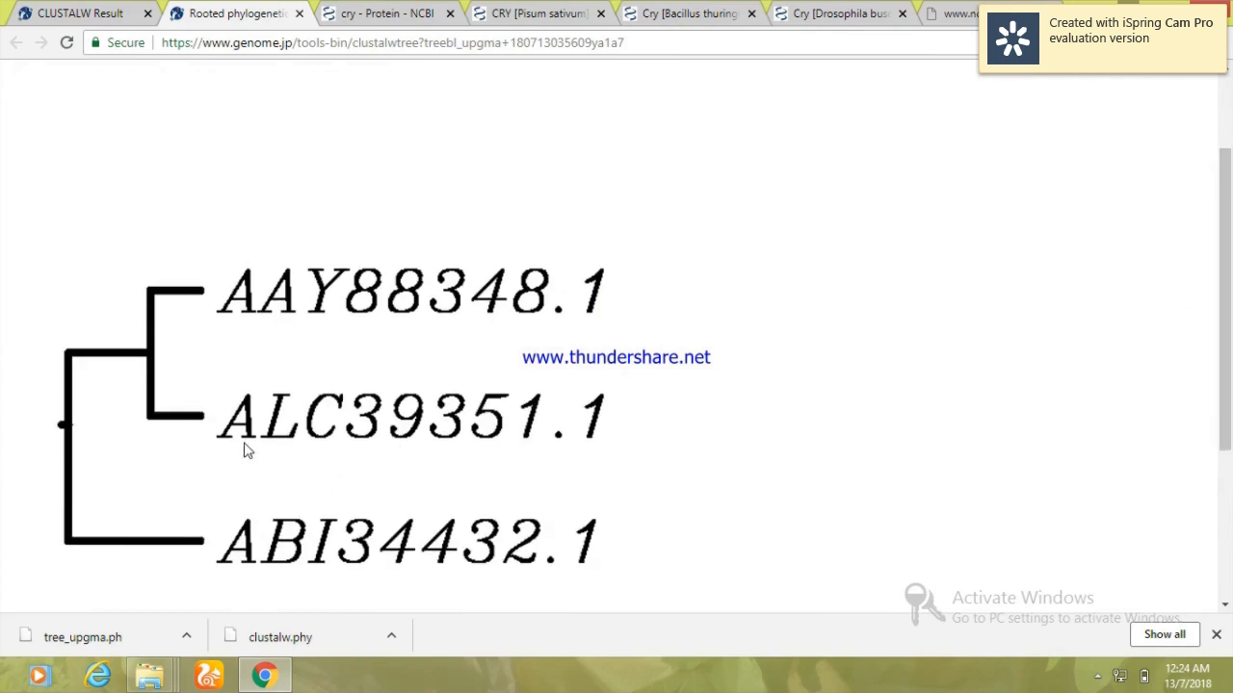
mouse_move(518, 364)
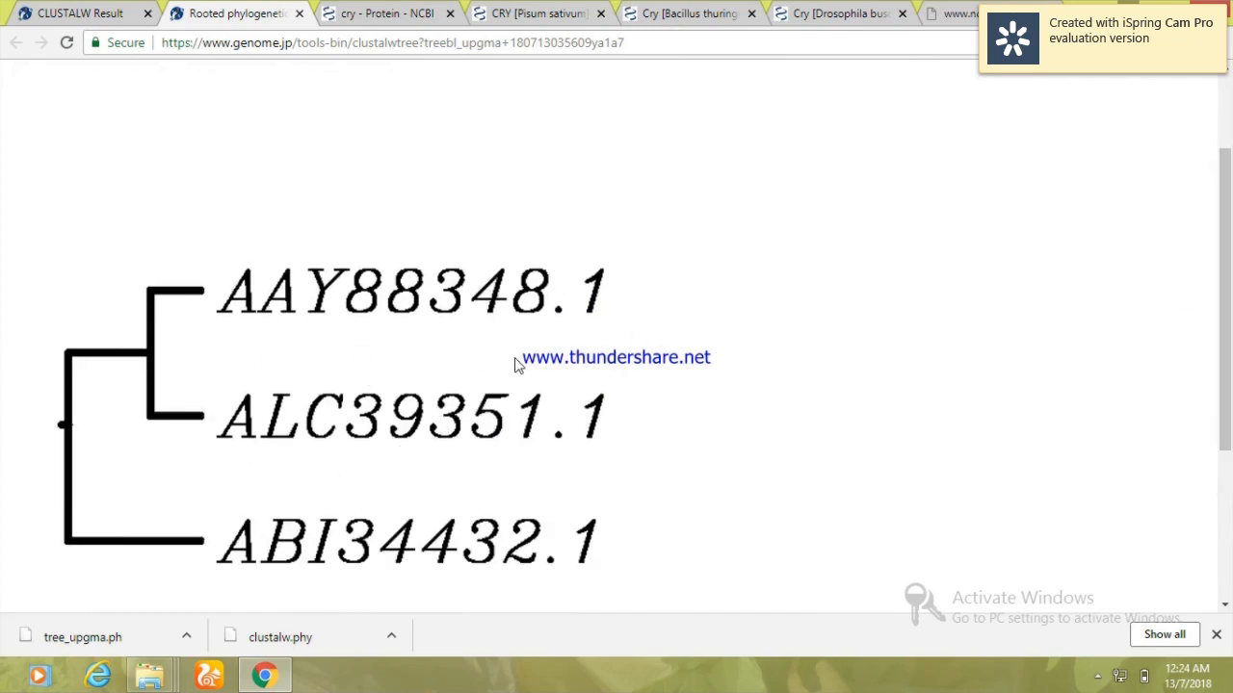
mouse_move(289, 485)
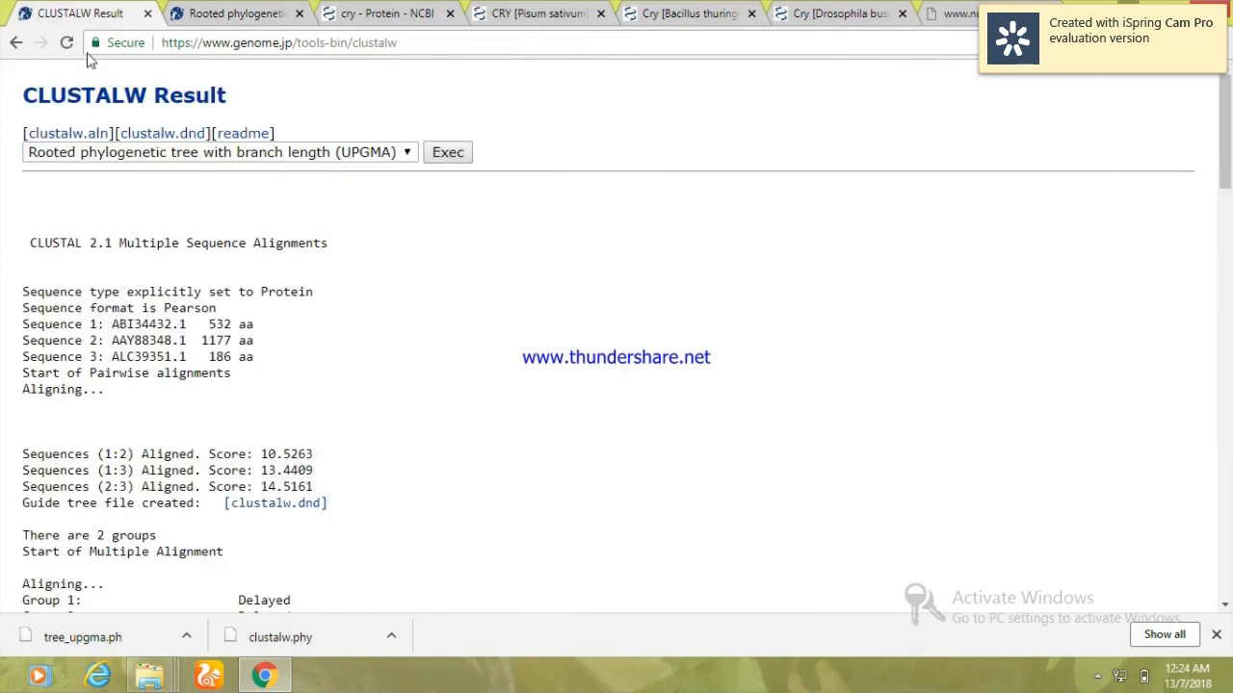
- In a new Chrome tab, search Google for 'clustalw' to find Clustal Omega
click(216, 152)
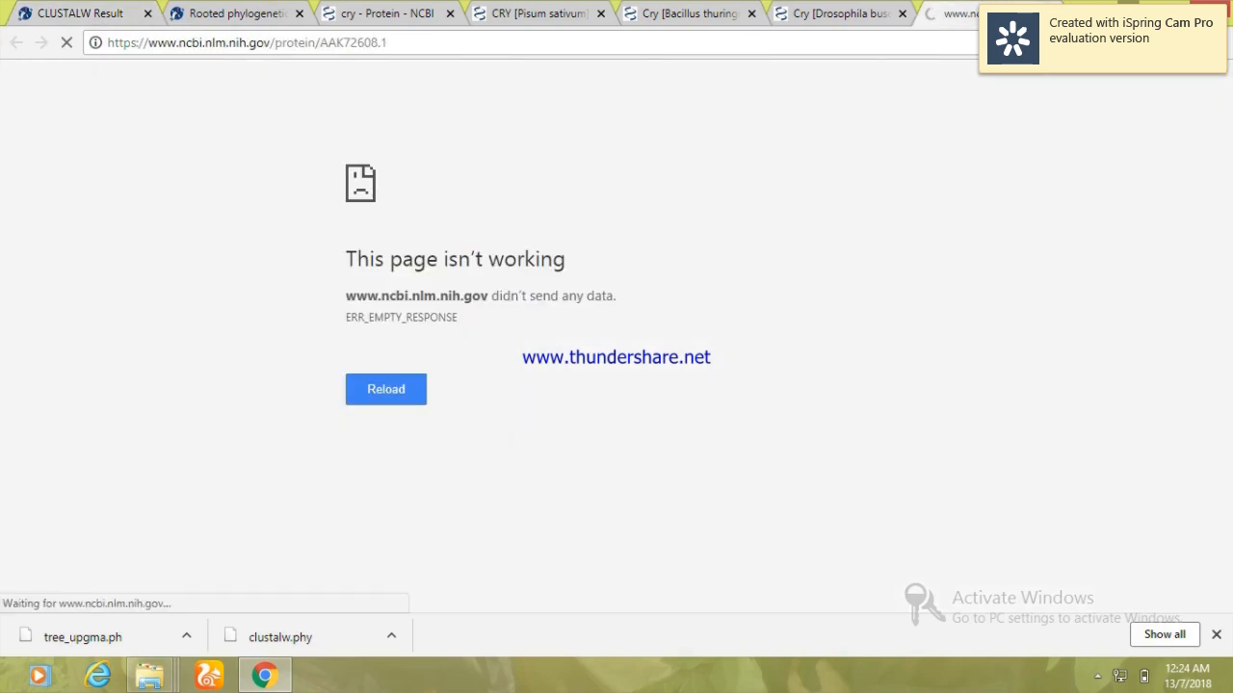
click(940, 11)
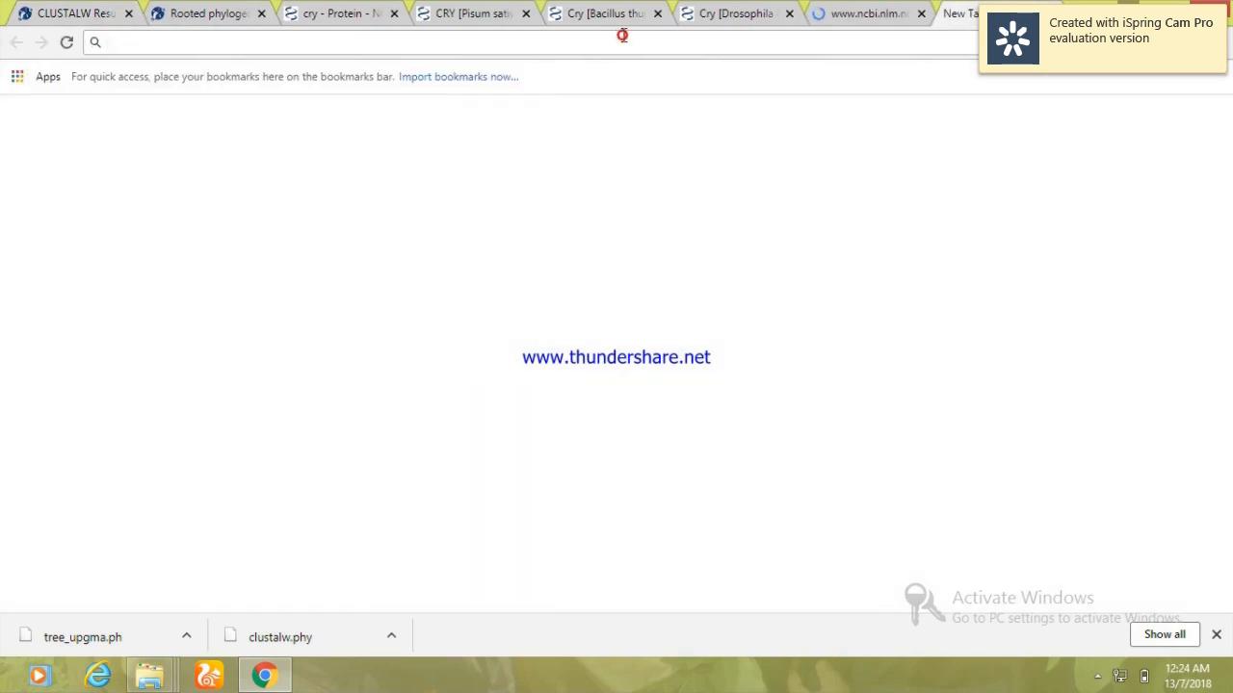
text(clustalw)
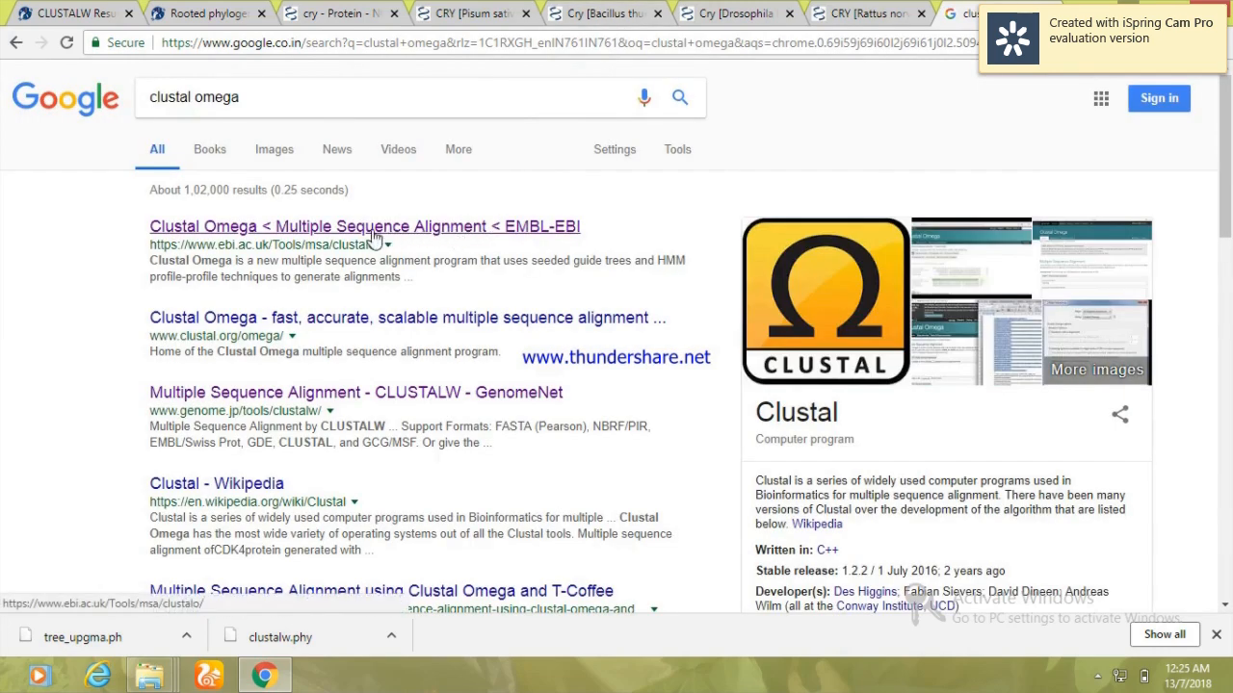
- Open the EMBL-EBI Clustal Omega tool and paste the three CRY sequences copied from the CLUSTALW page
click(364, 225)
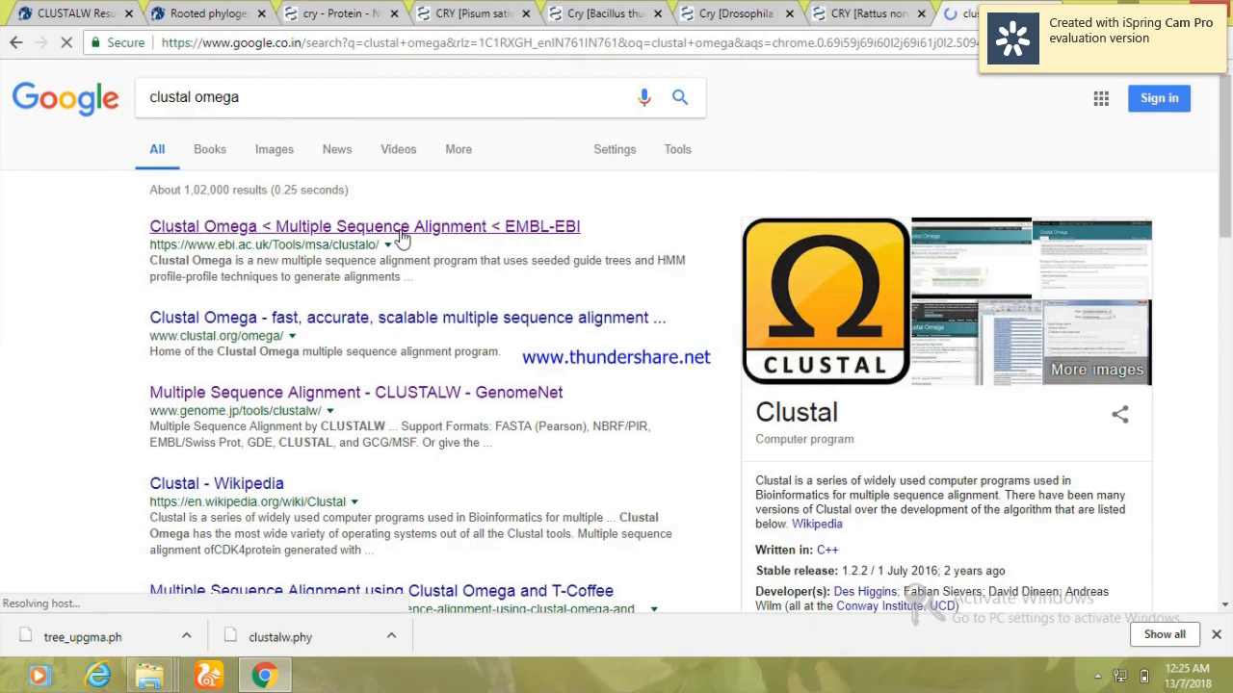
click(364, 226)
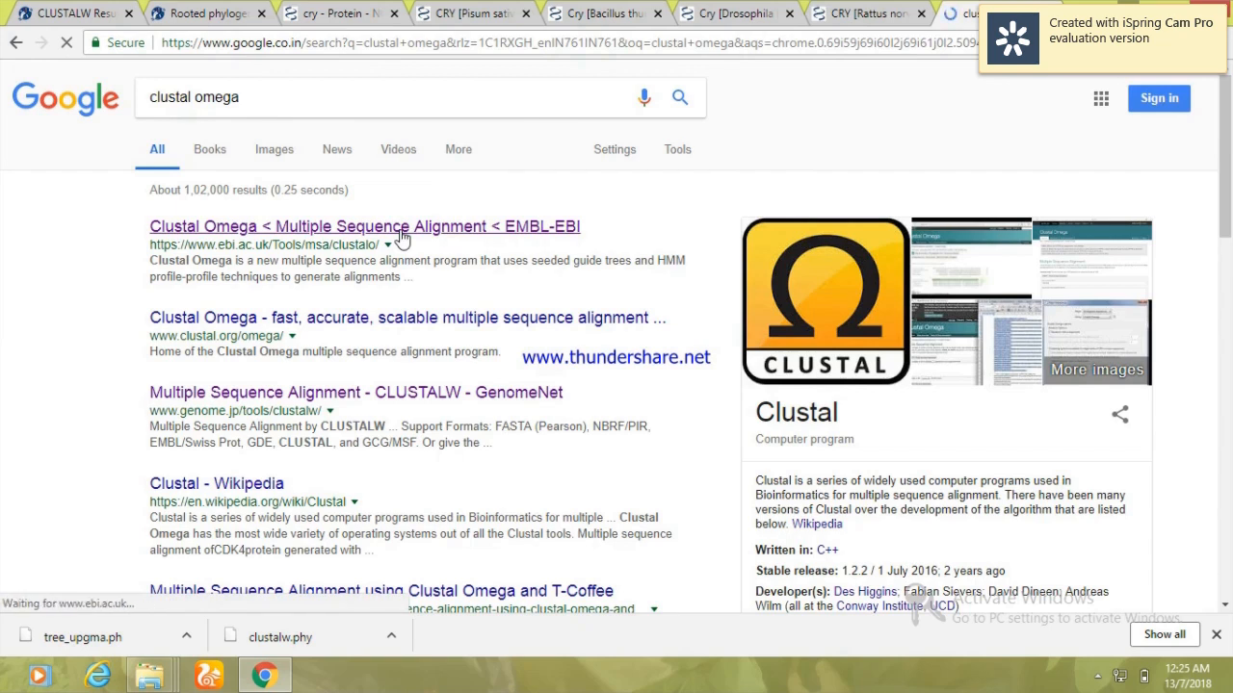
click(364, 226)
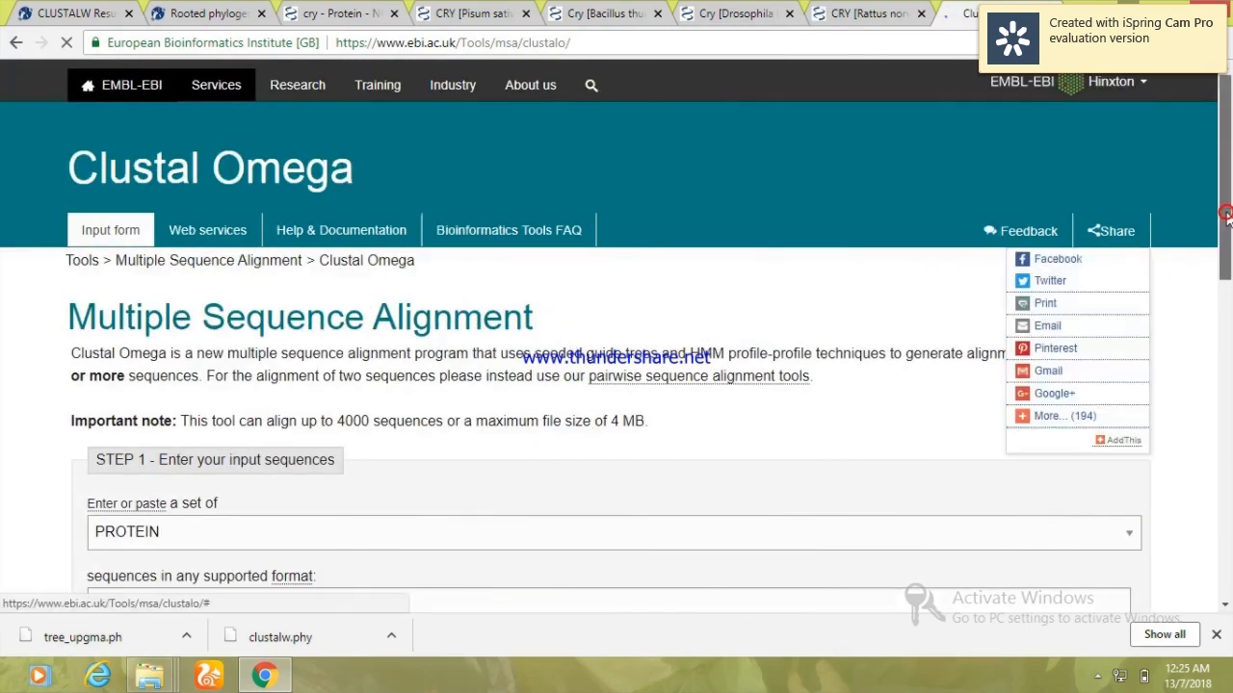
scroll(down, 3)
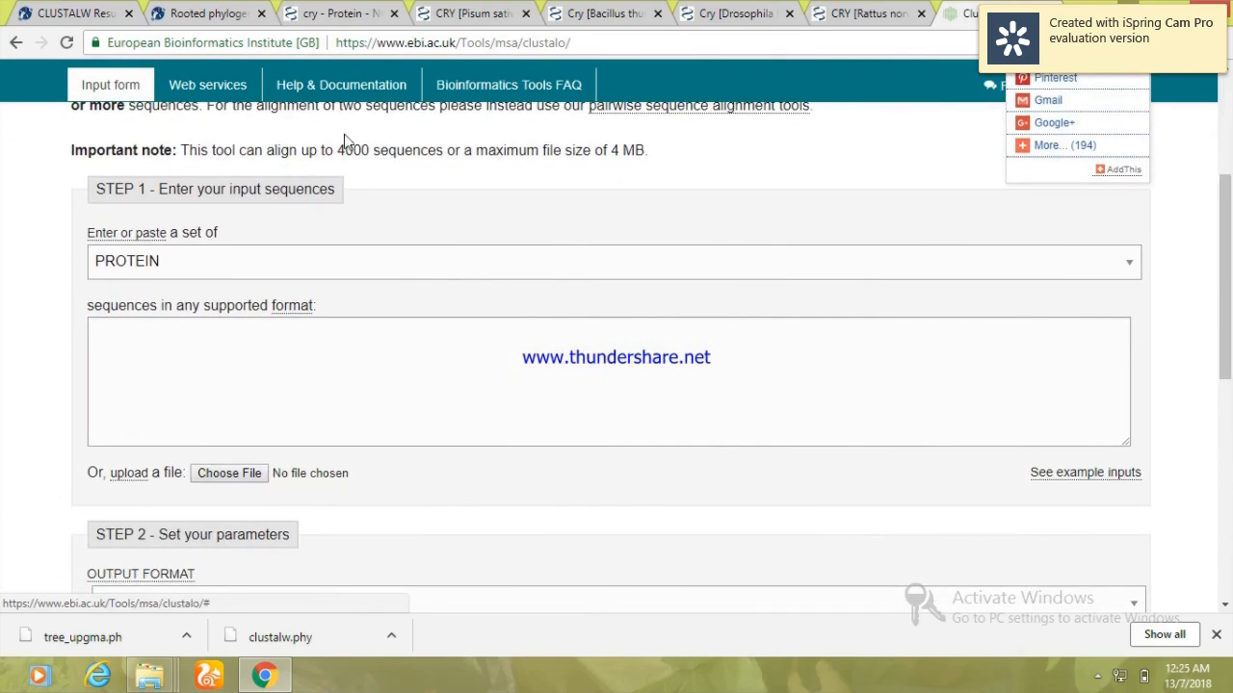
mouse_move(169, 275)
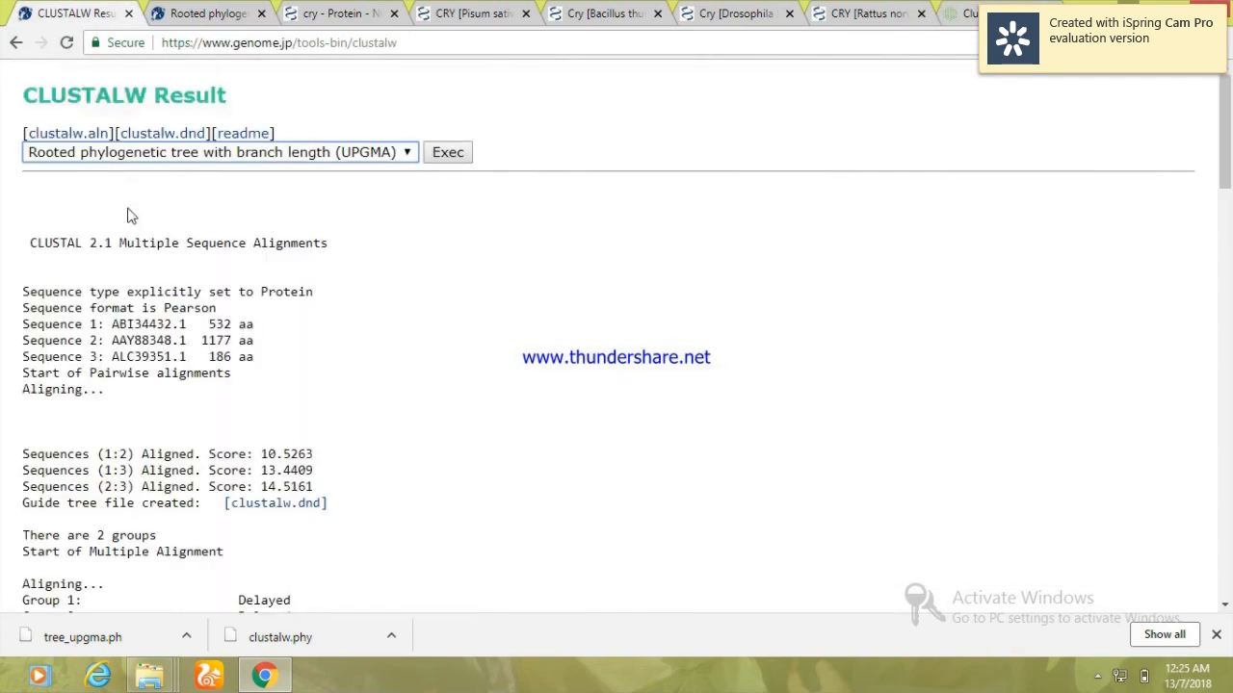
click(16, 42)
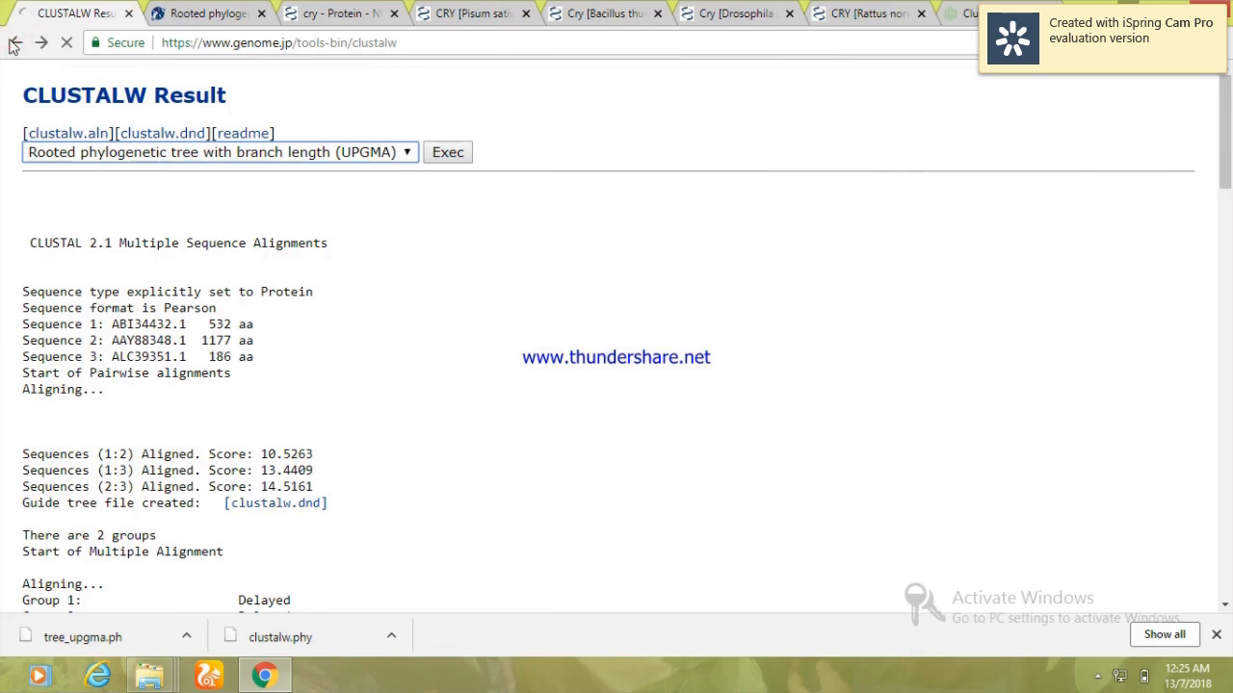
click(15, 42)
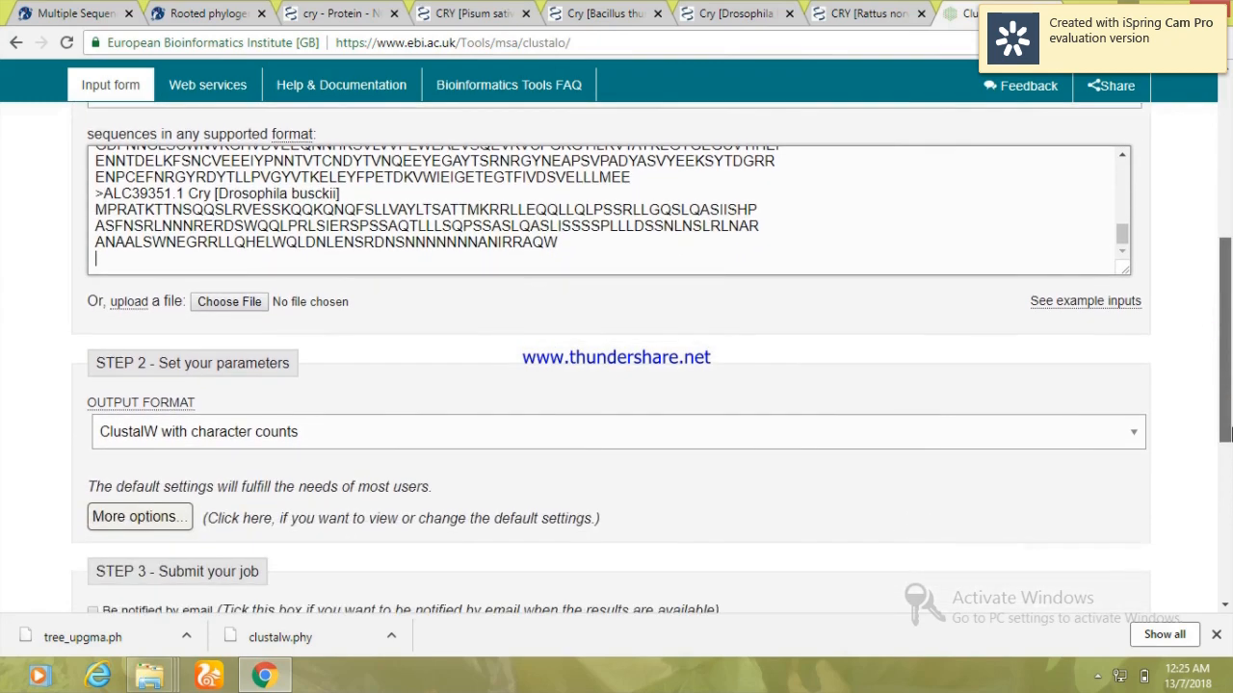
- Keep 'ClustalW with character counts' output format and submit the Clustal Omega job
scroll(down, 3)
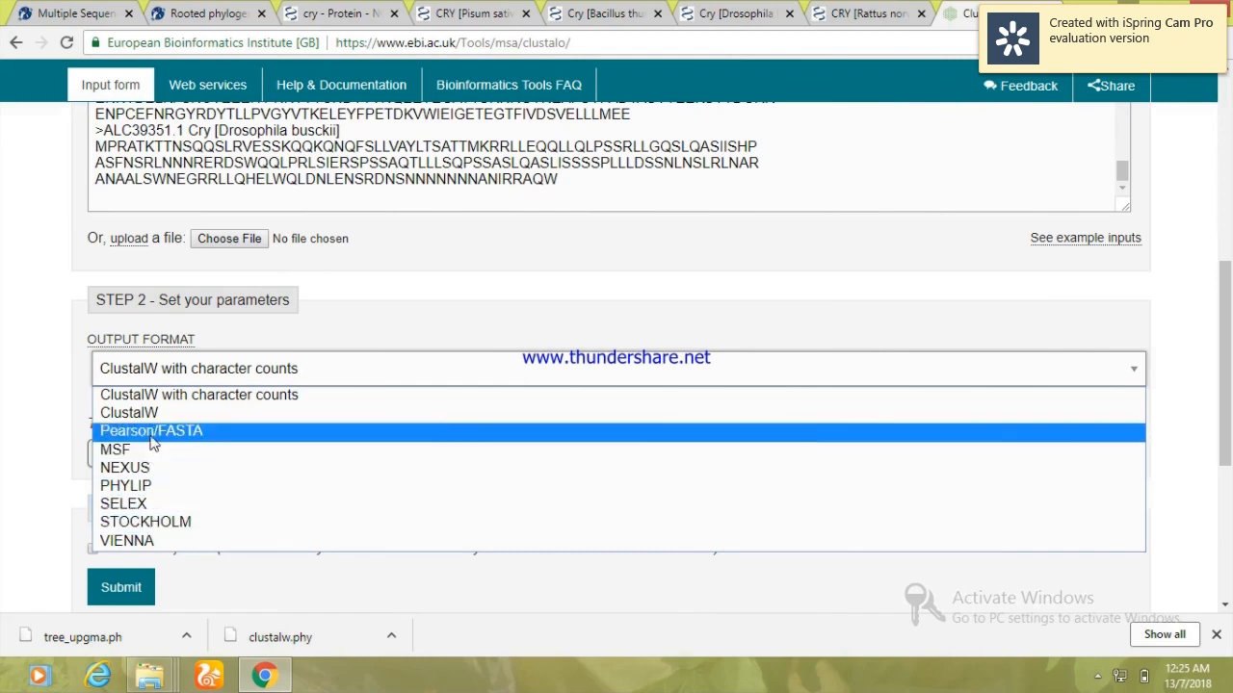
mouse_move(125, 485)
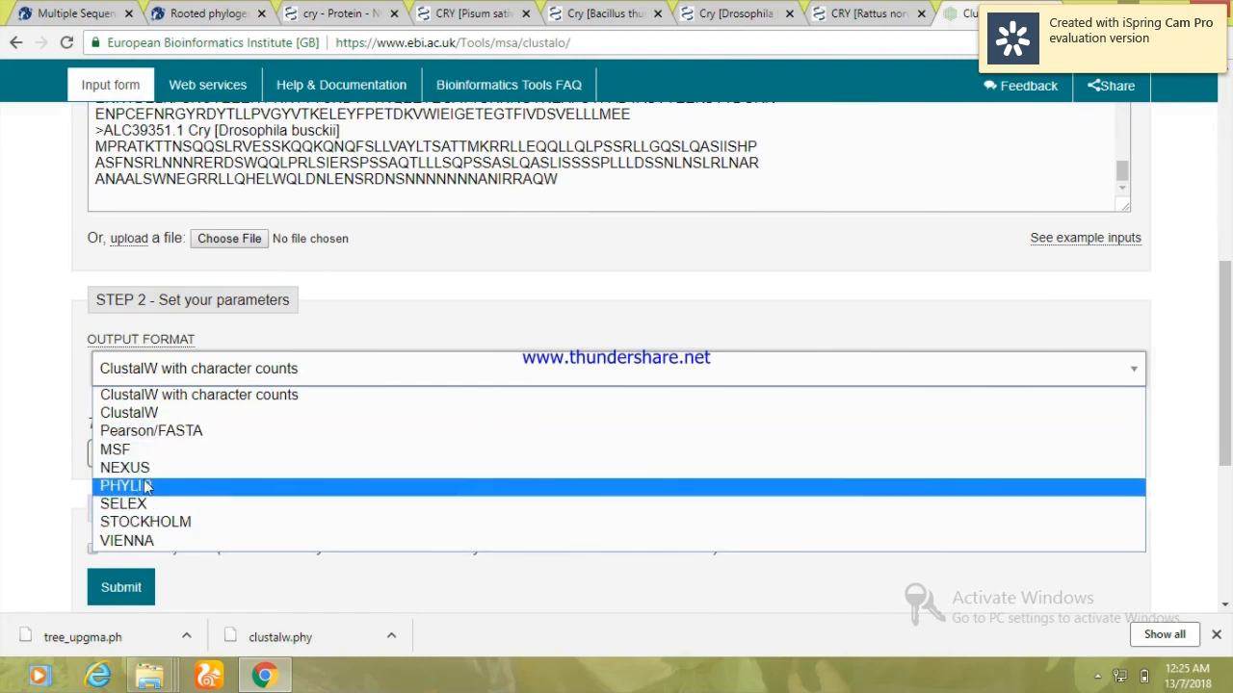
click(617, 368)
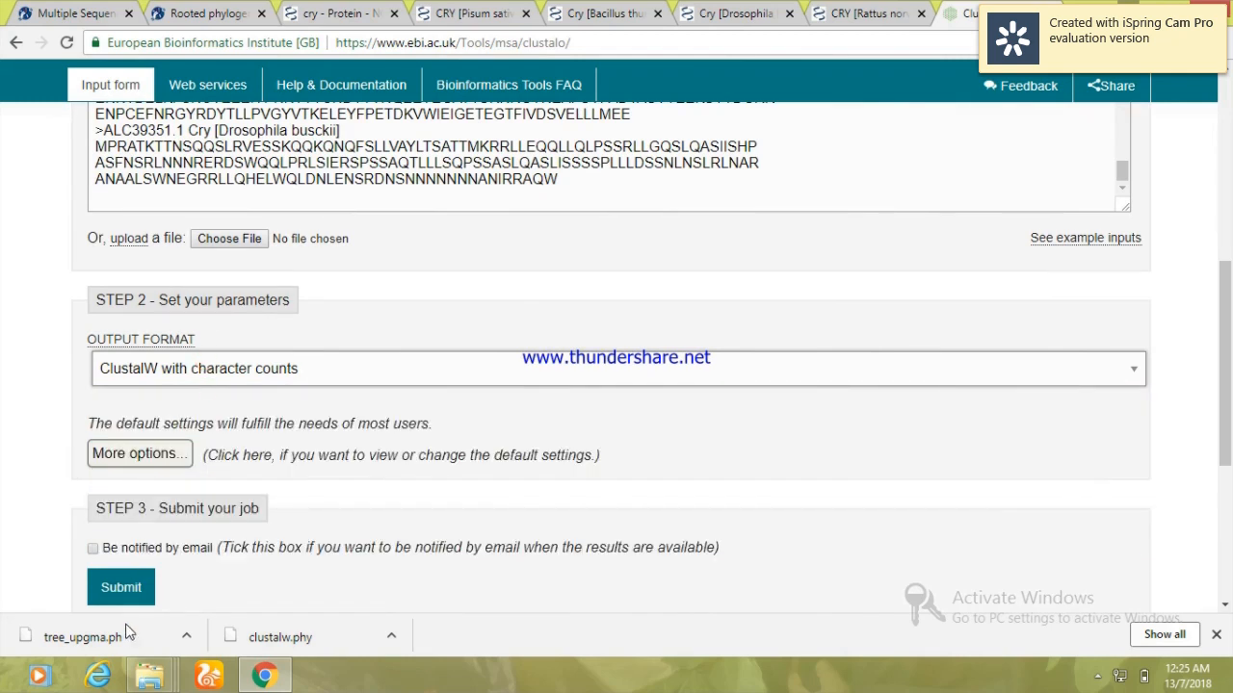
click(119, 586)
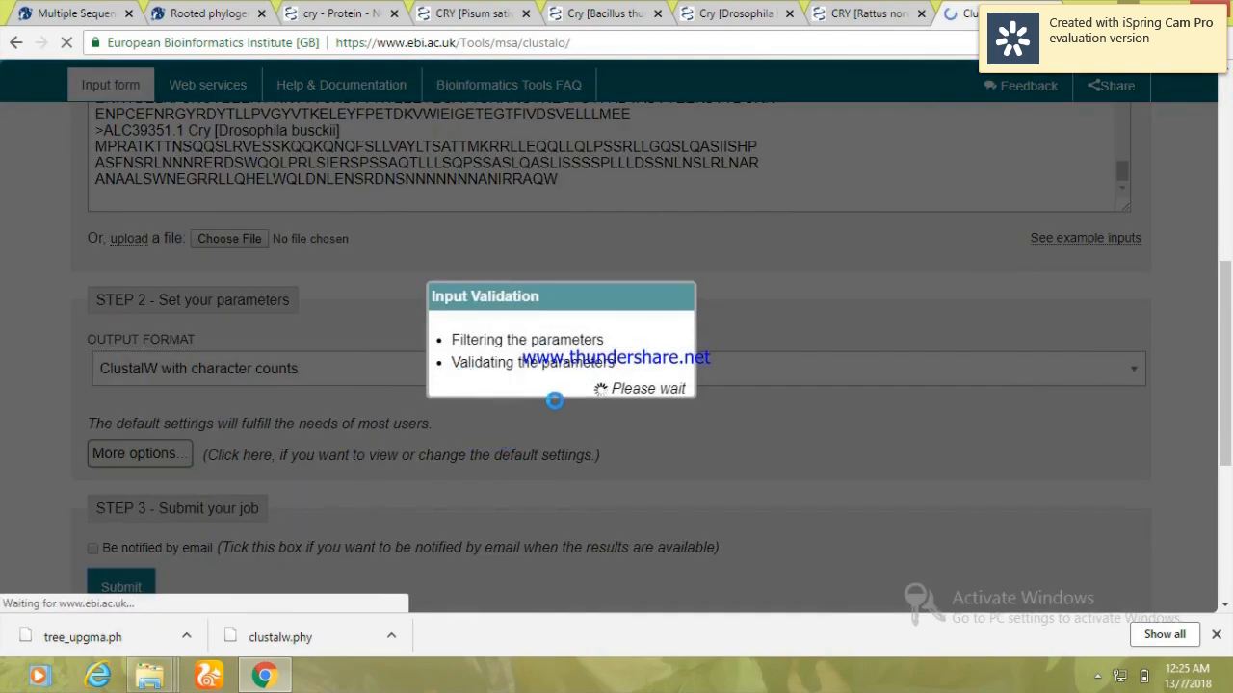
click(119, 585)
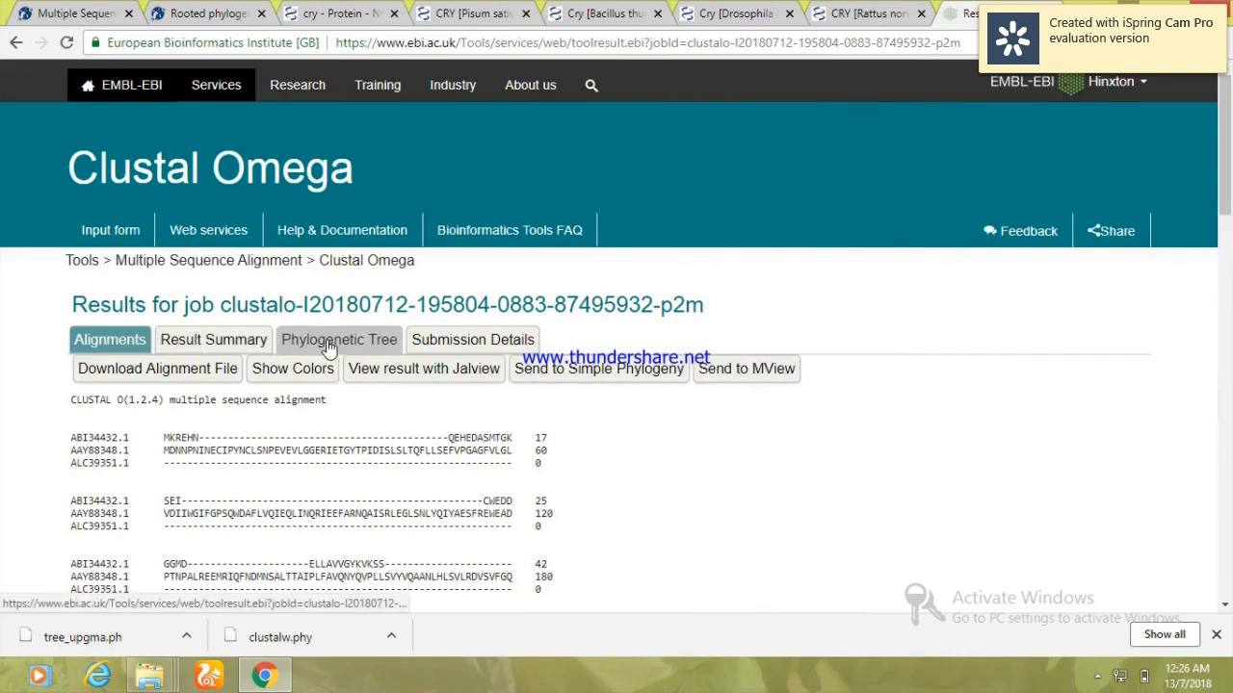
- View the phylogenetic tree with real branch lengths, then return to the alignment blocks
click(339, 339)
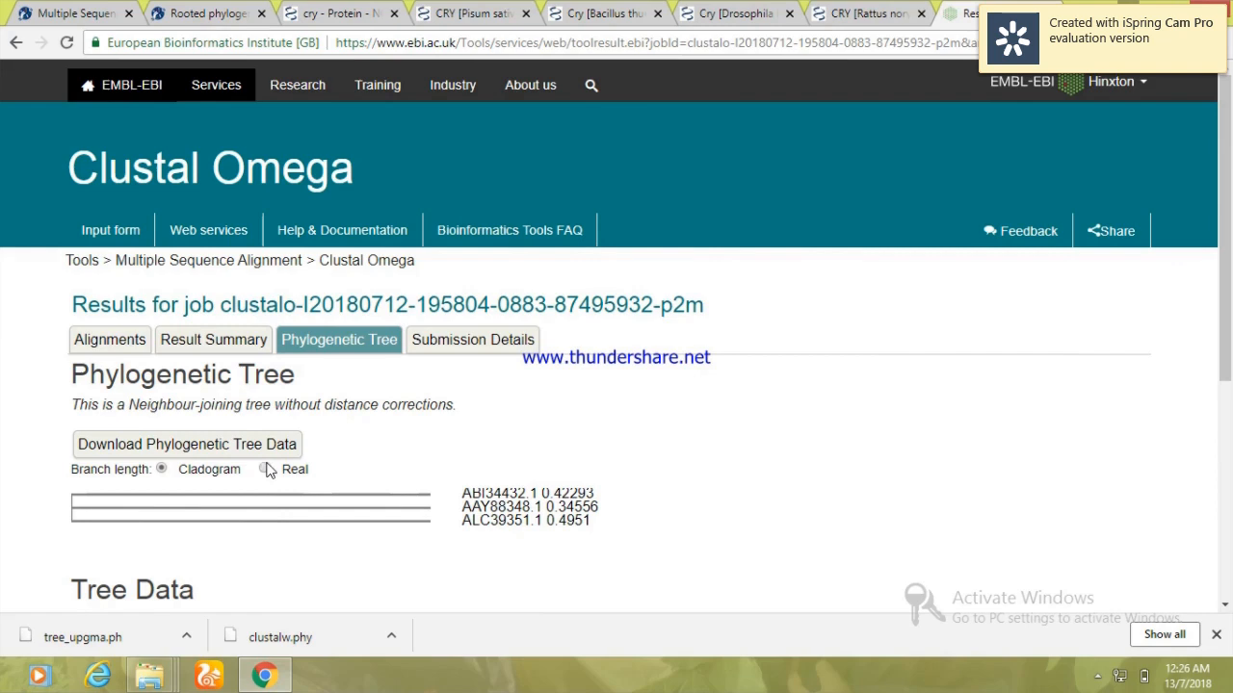
click(264, 469)
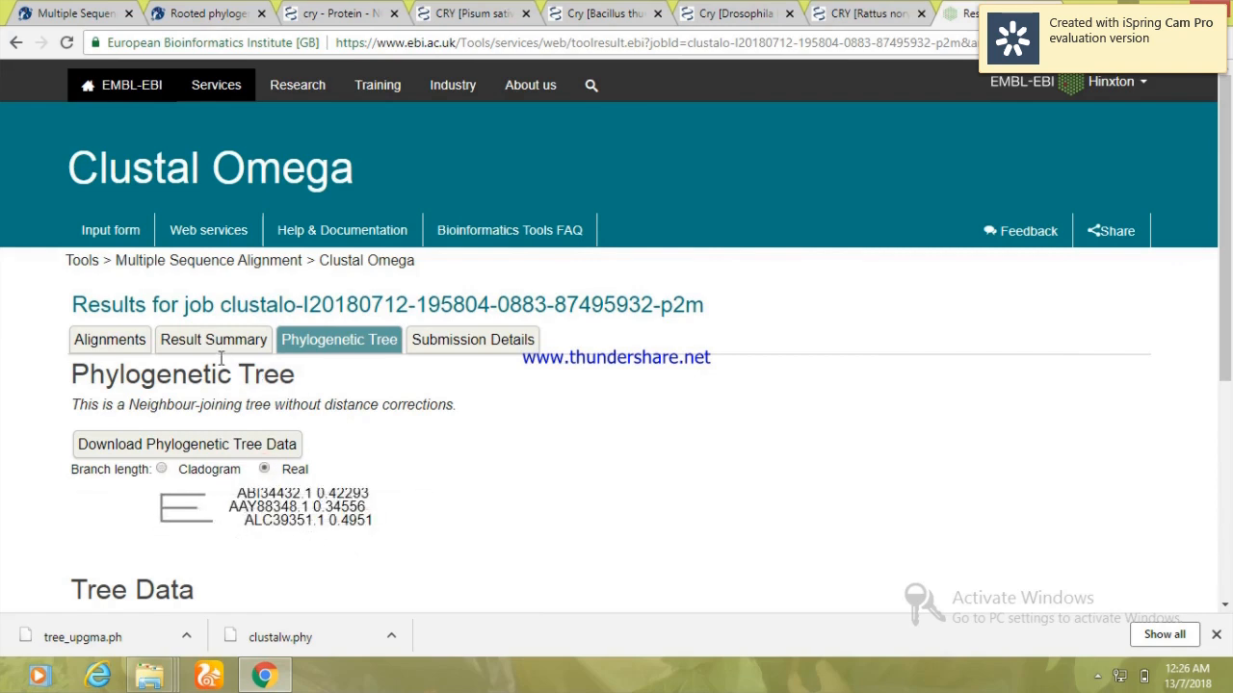
click(108, 339)
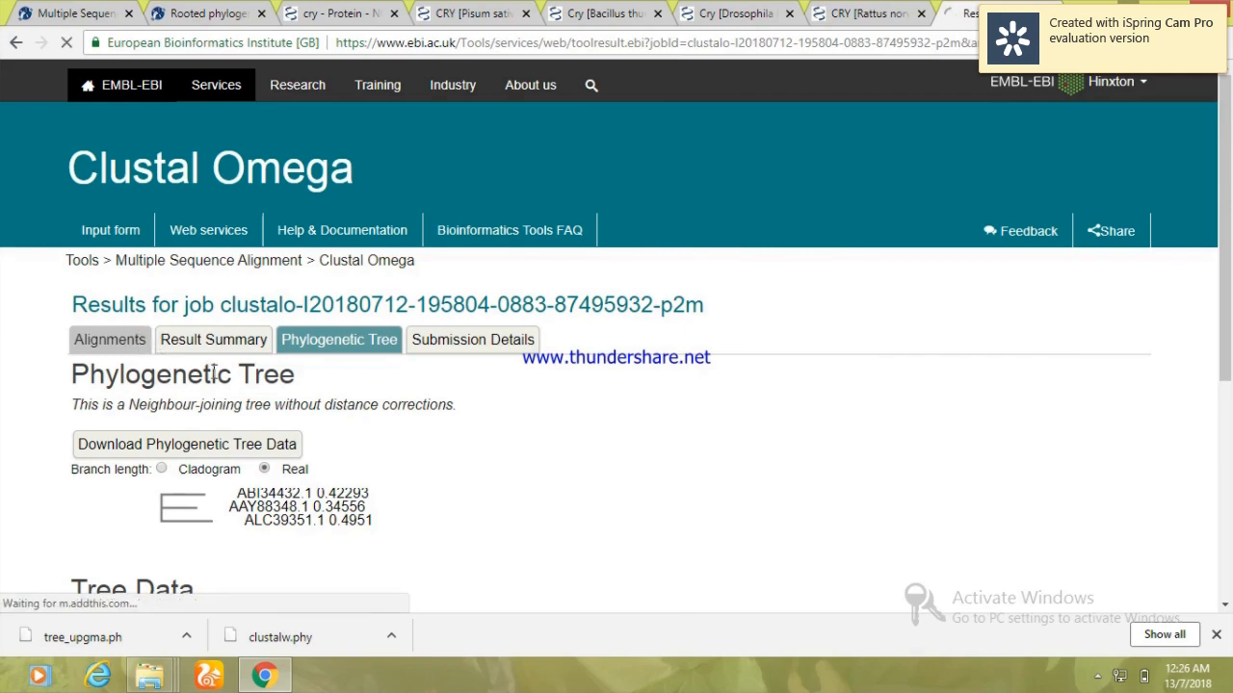
click(110, 339)
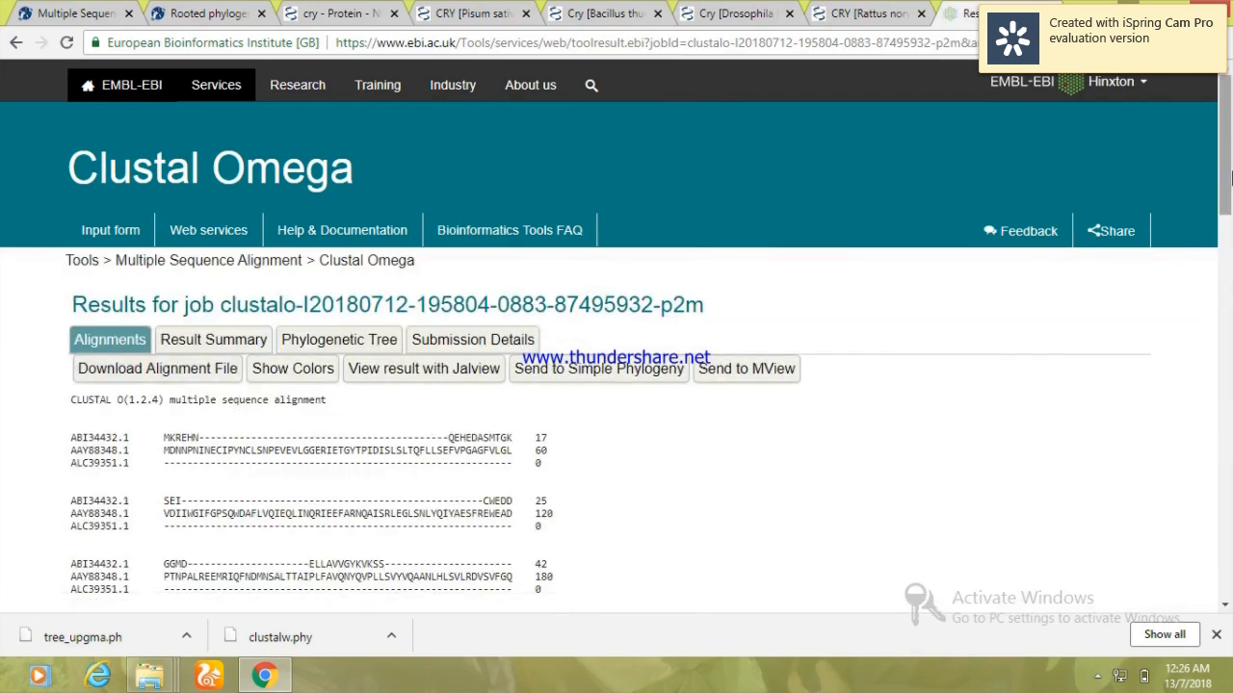
scroll(down, 3)
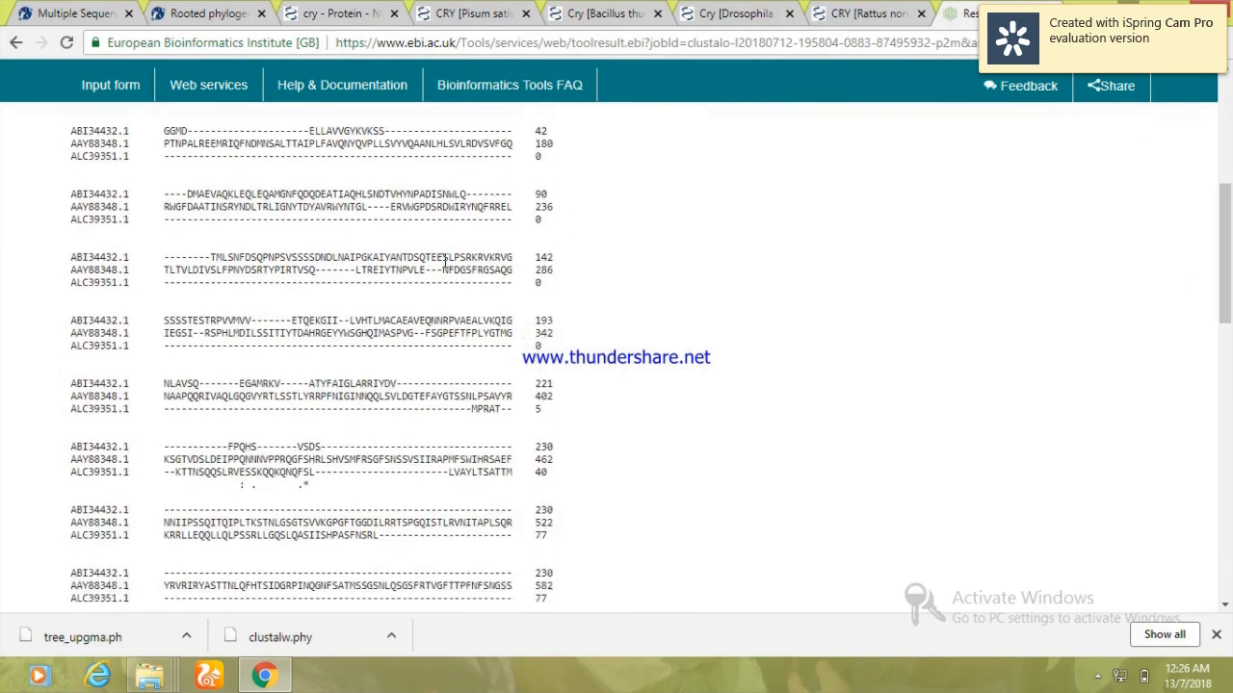